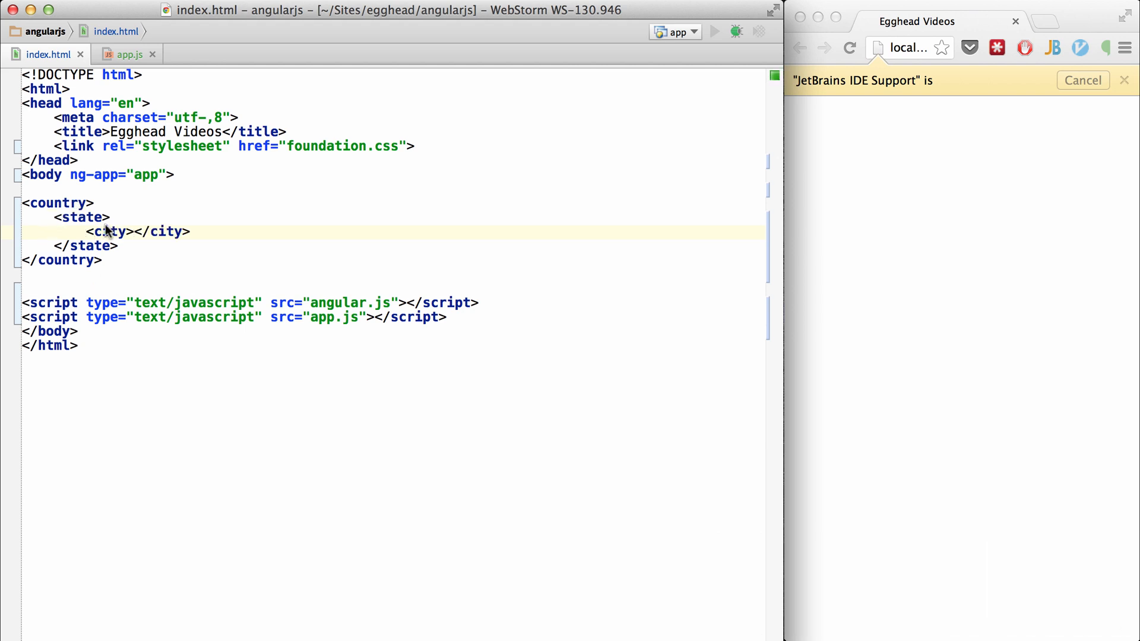
- Define element directives country, city and state in app.js, each returning restrict "E"
left_click(128, 54)
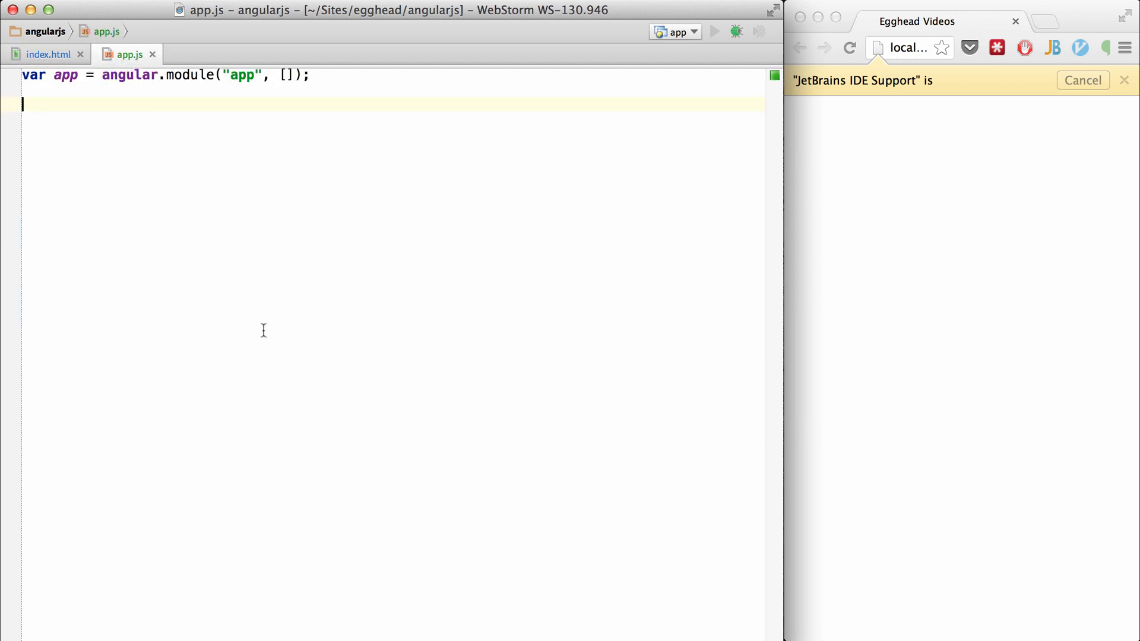
type("app.directive(\"\", function () {")
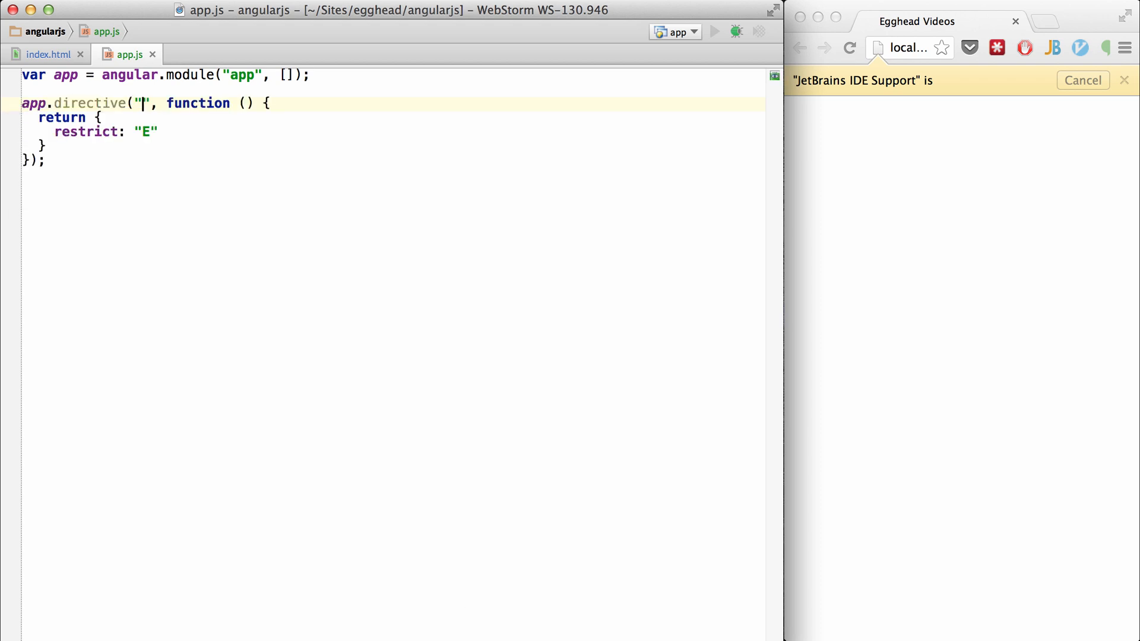
type("country")
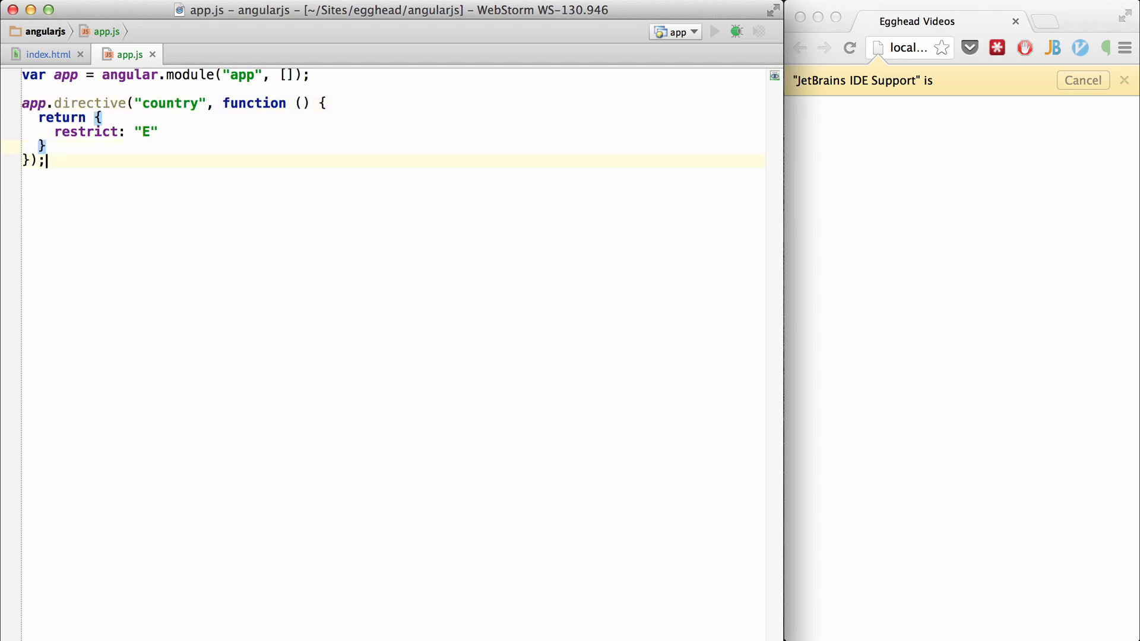
type("app.directive(\"city\", function () {")
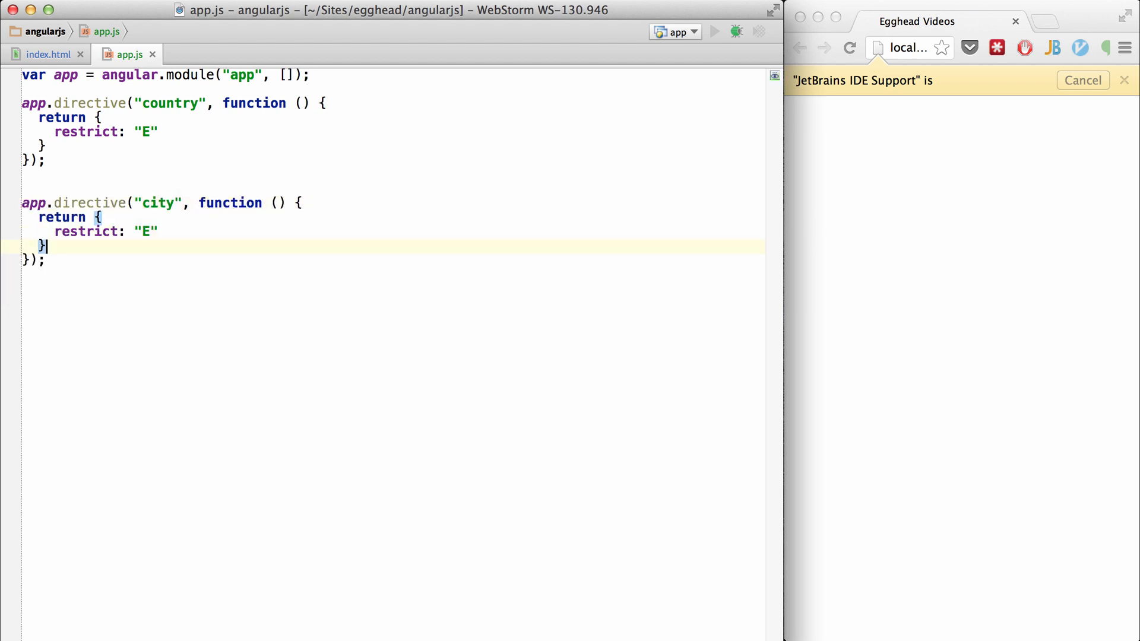
type("app.directive(\"state\", function () {")
type("restrict: \"E\"")
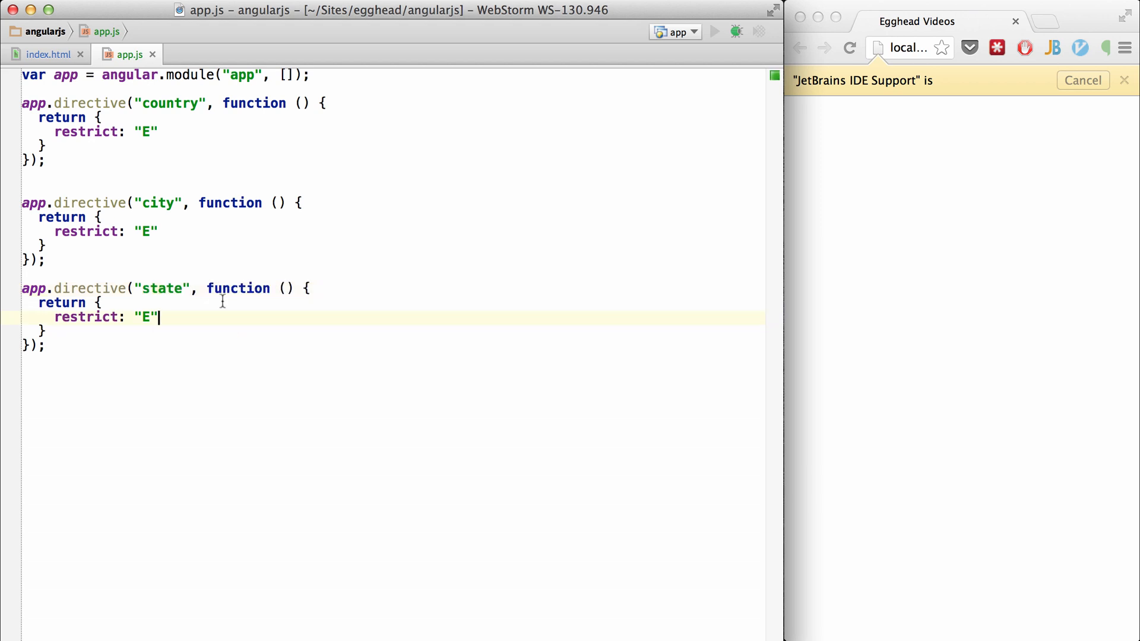
mouse_move(166, 123)
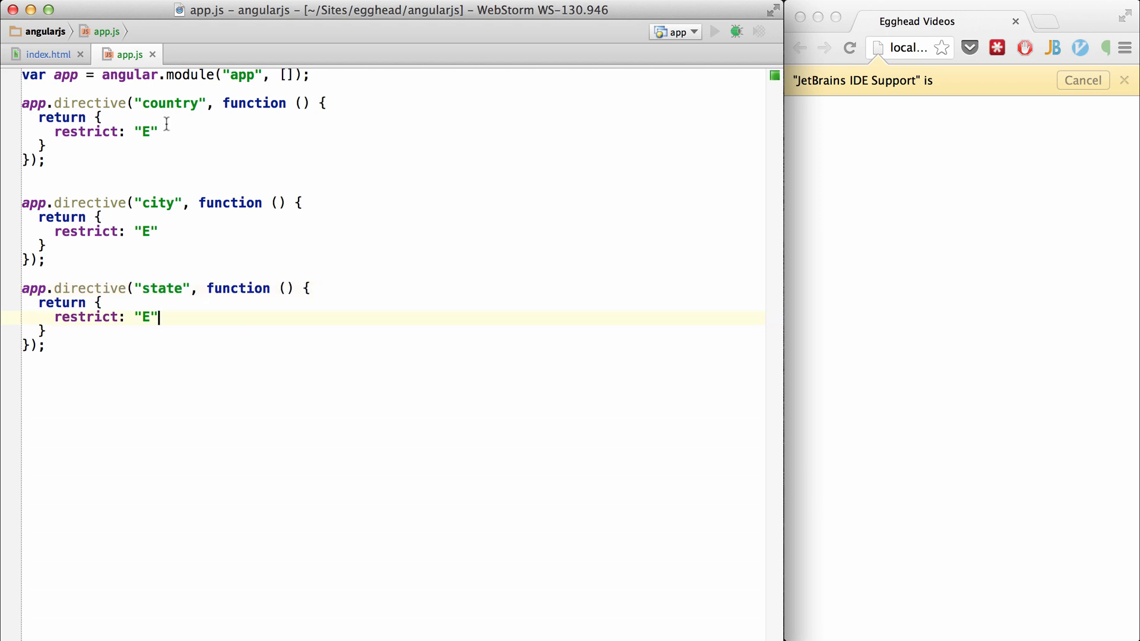
- Add a country controller with makeAnnouncement(message) logging "Country says: " + message
type(",")
type("controller: function () {")
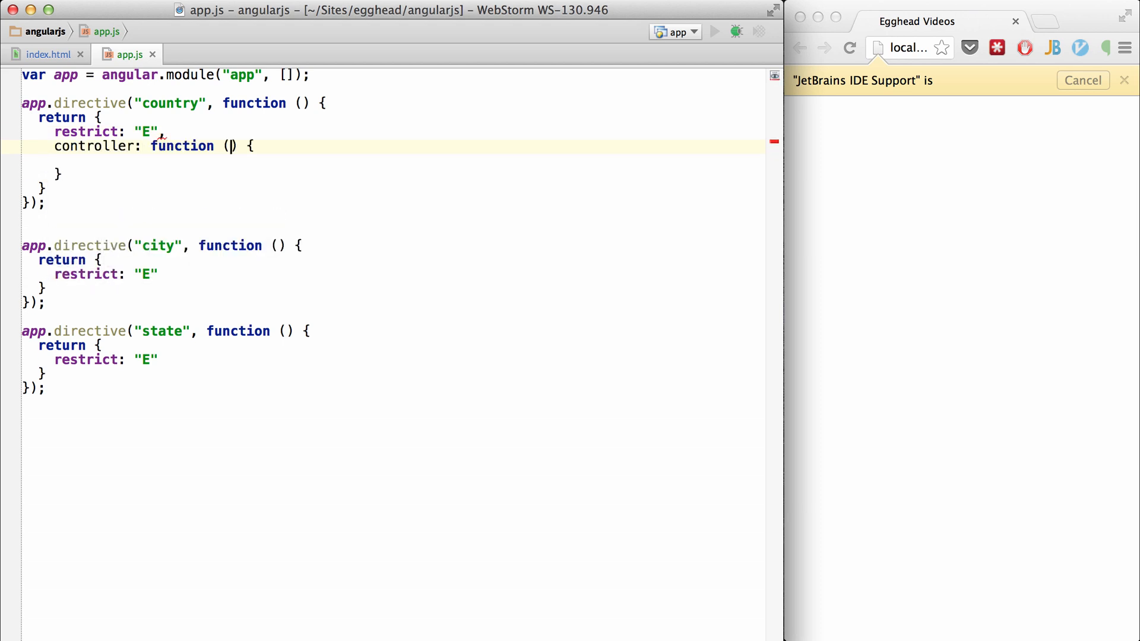
type("this.")
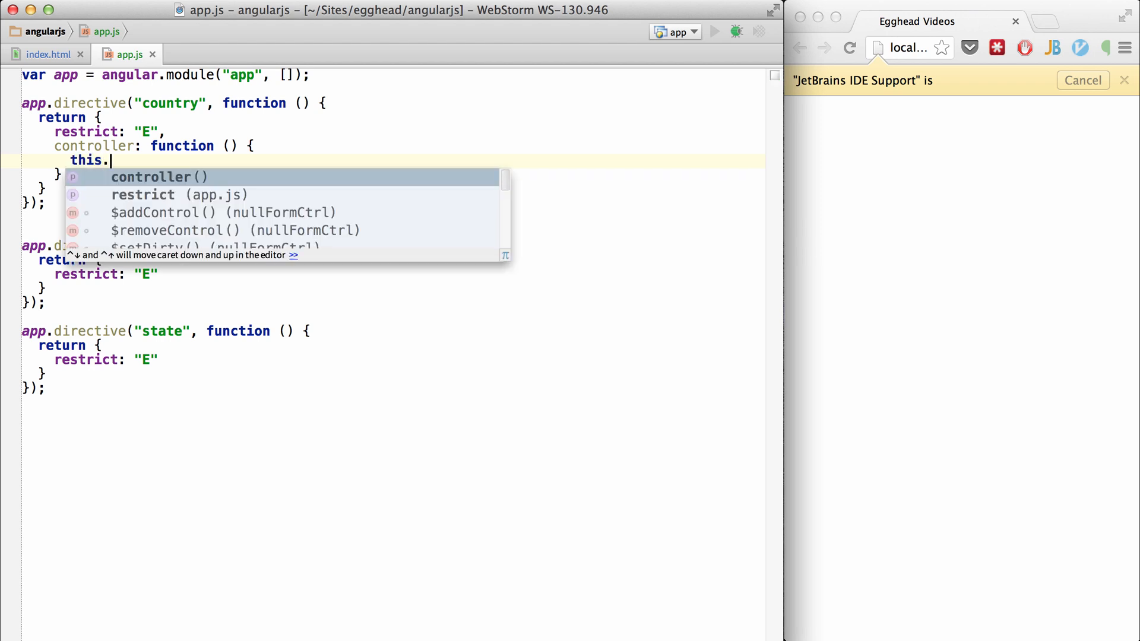
type("makeAnnouncement = function (message) {")
type("console.log(\"")
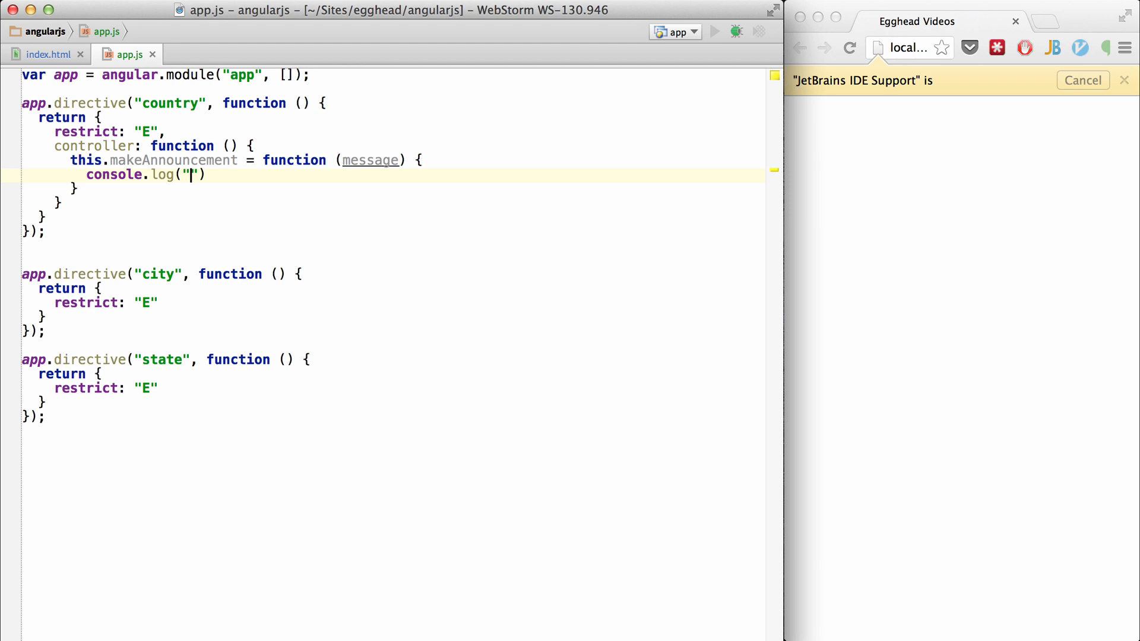
type("Country sya")
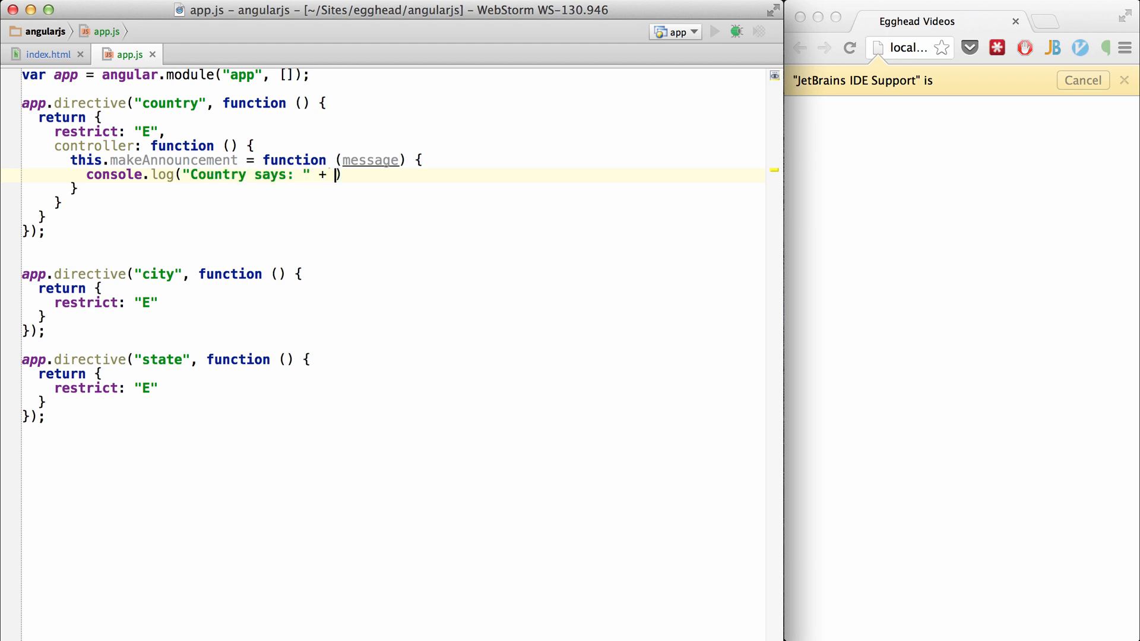
type("message);")
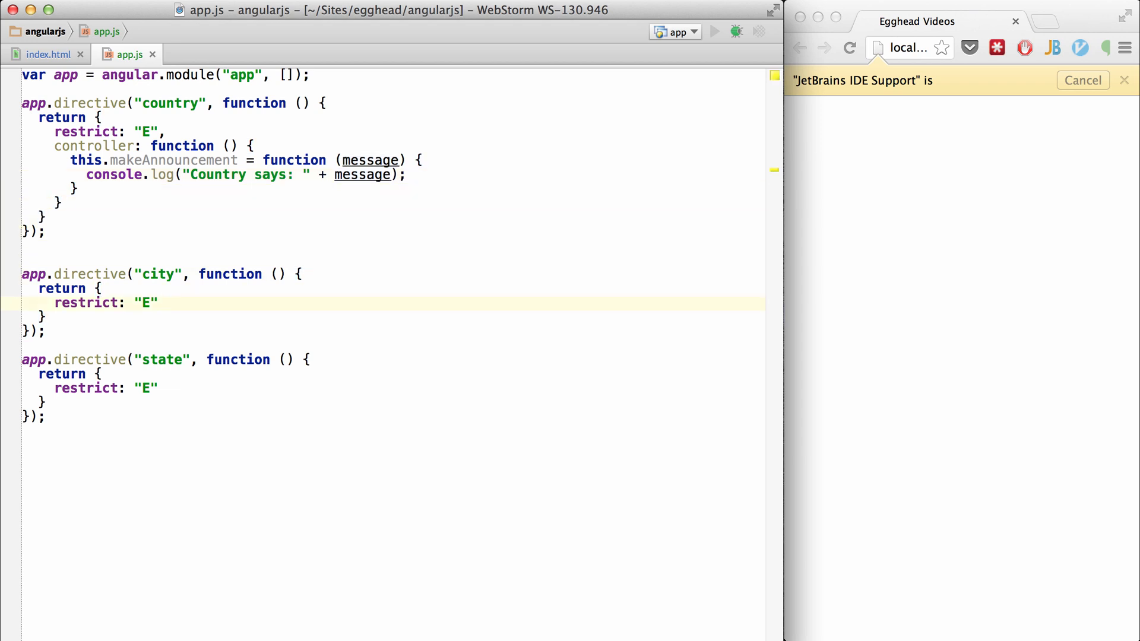
- Give the city directive require "^country" and a link function receiving countryCtrl
type("link: function (scope, element, attrs, ) {")
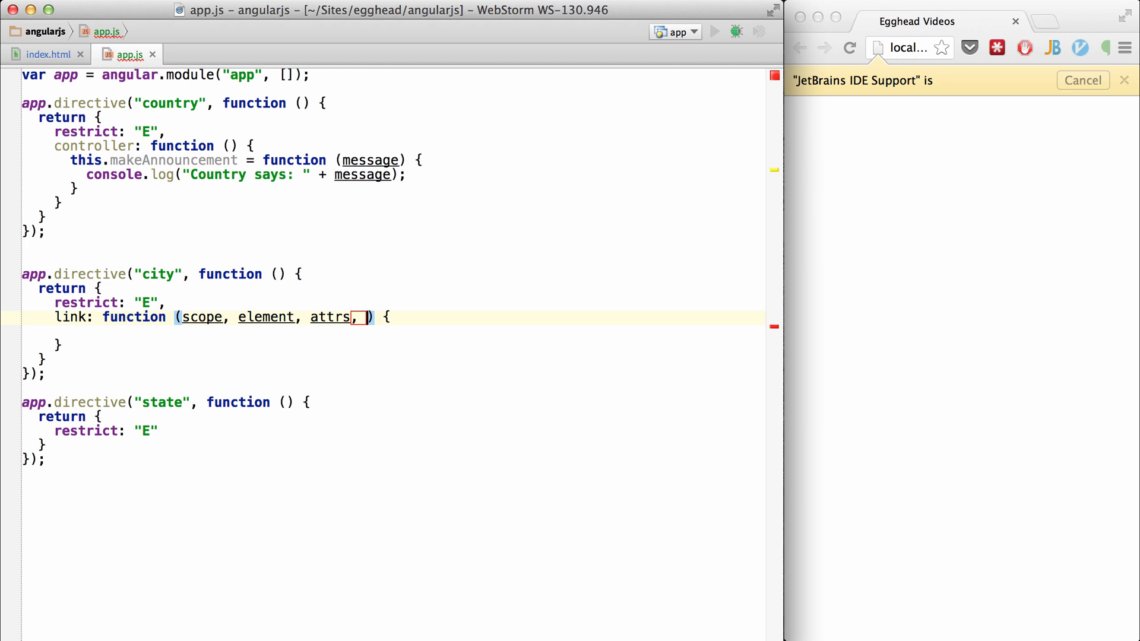
type("countryCtrl")
type("require: \"")
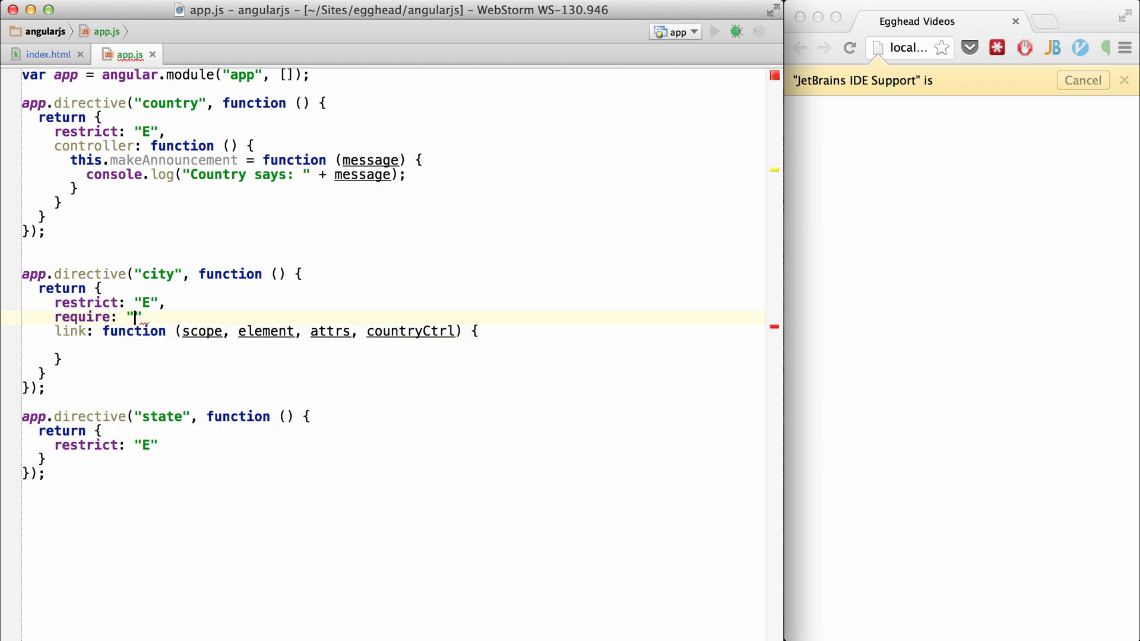
type("^")
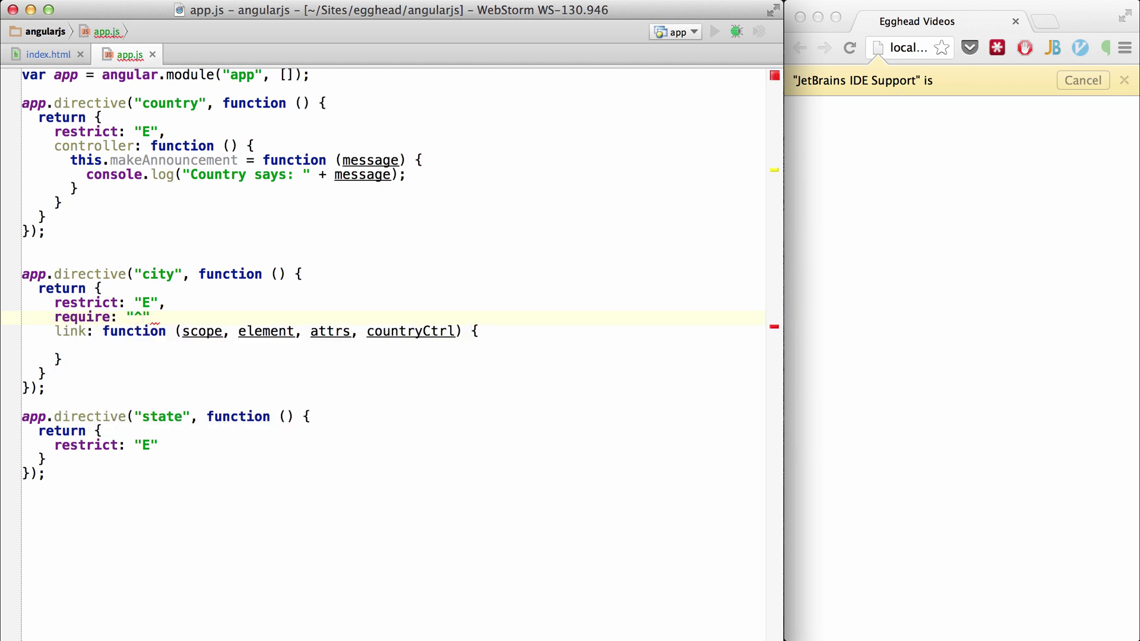
type("^country")
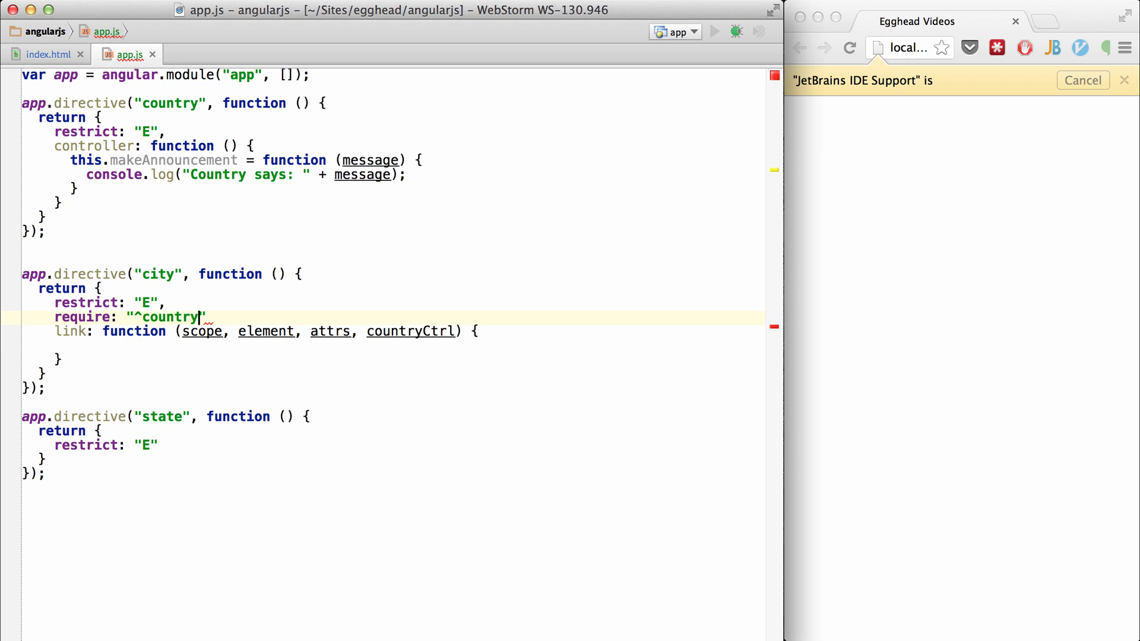
double_click(170, 317)
type(",")
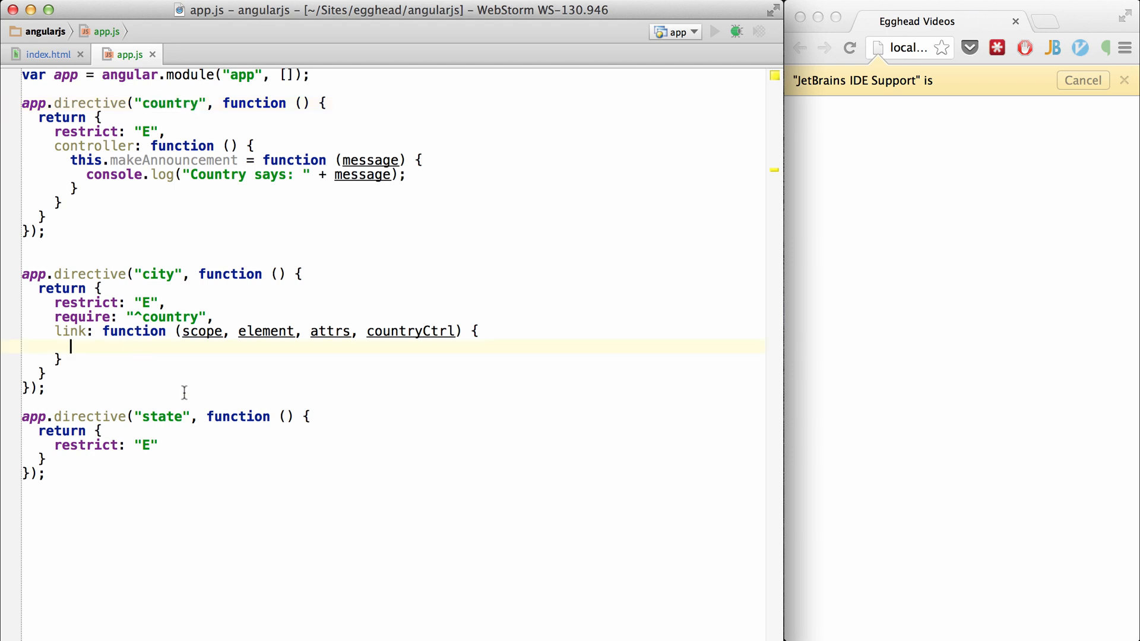
- Call countryCtrl.makeAnnouncement("This city rocks") inside the city link function
type("countryCtrl.")
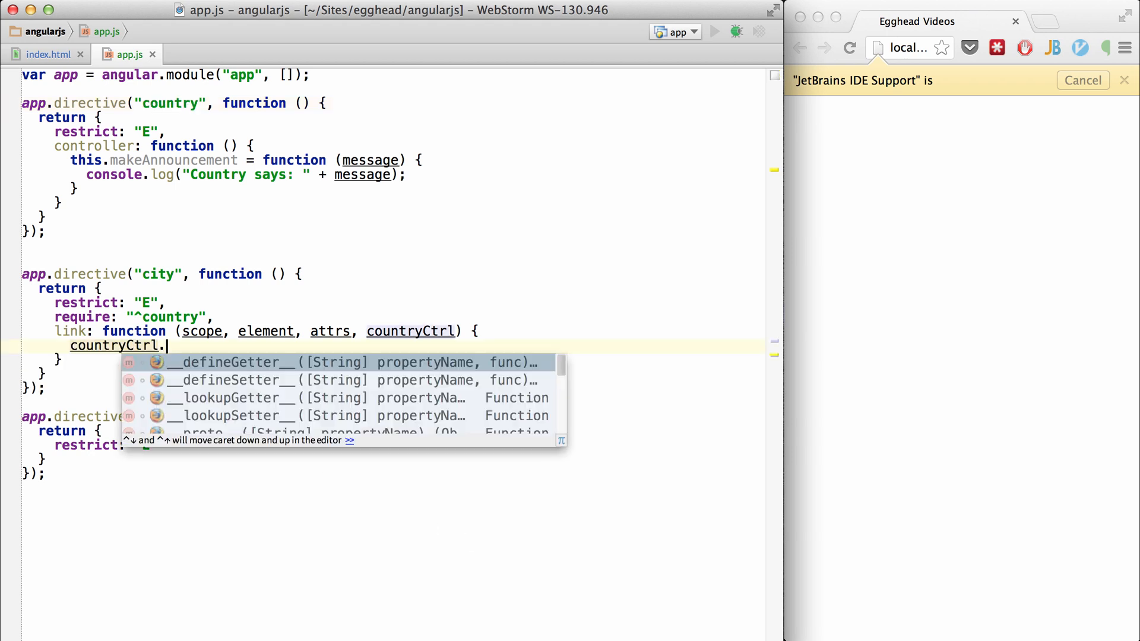
type("makeAnnouncement(\"")
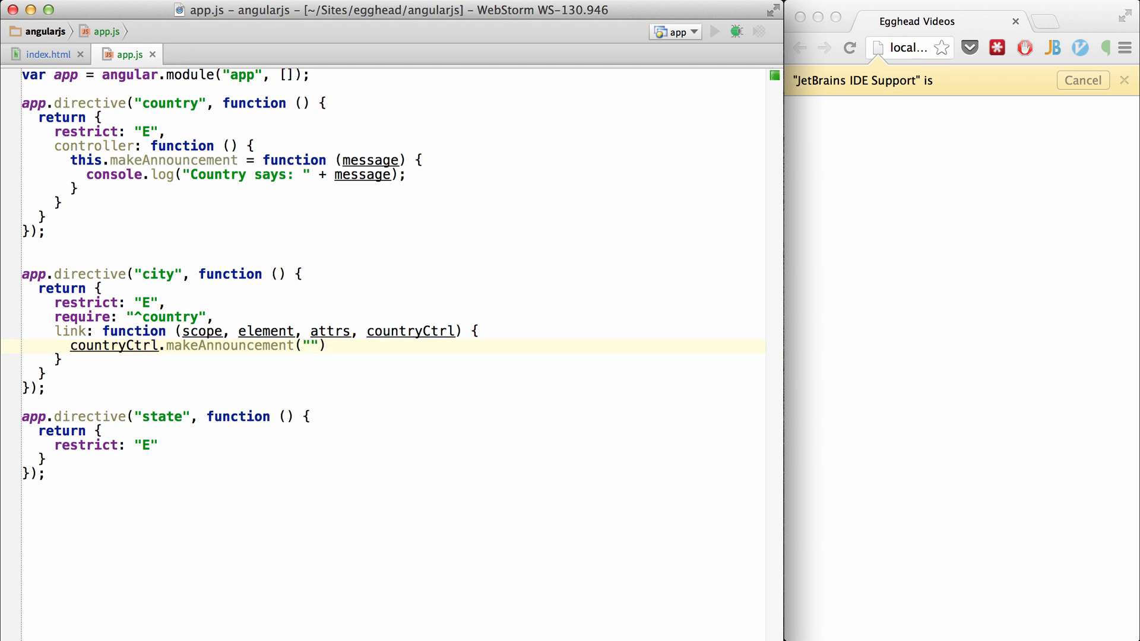
type("This")
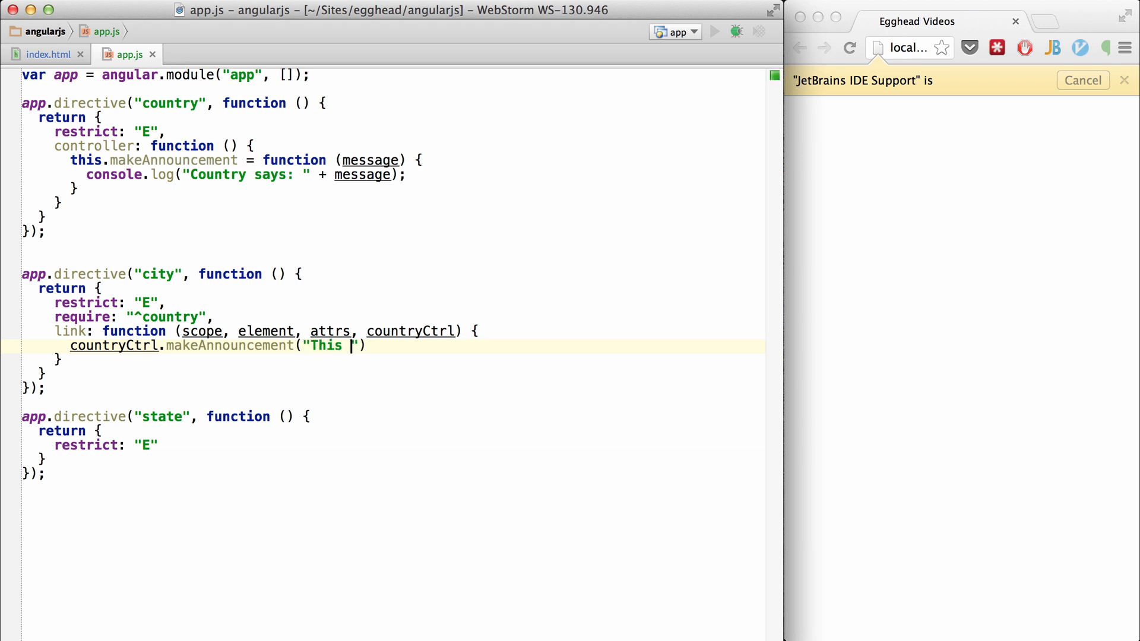
type("city roc")
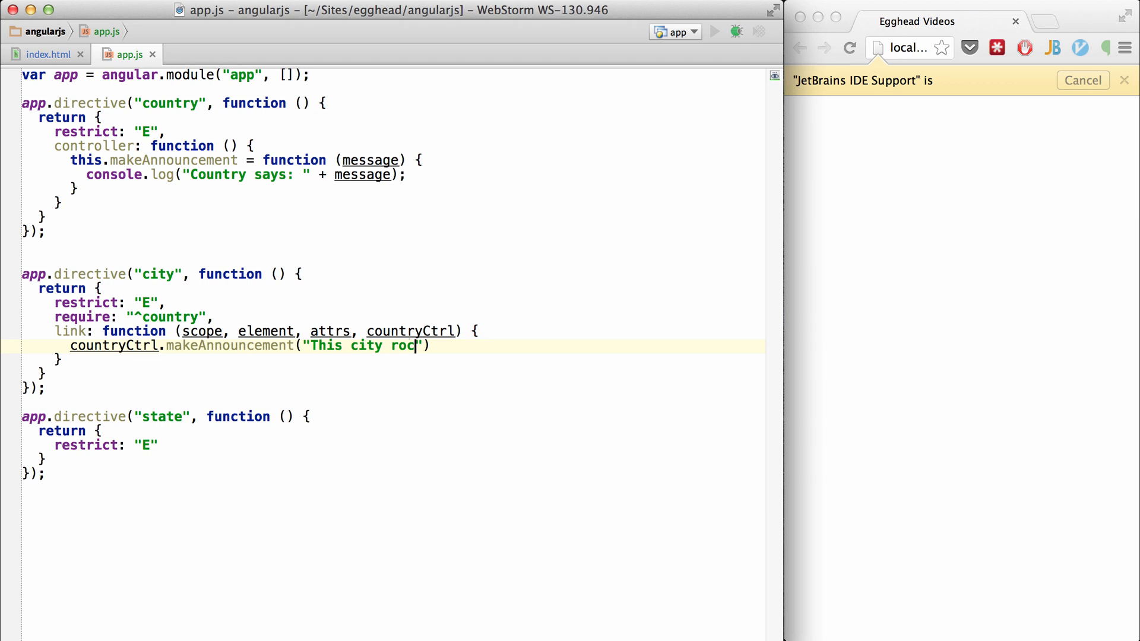
type("ks\");")
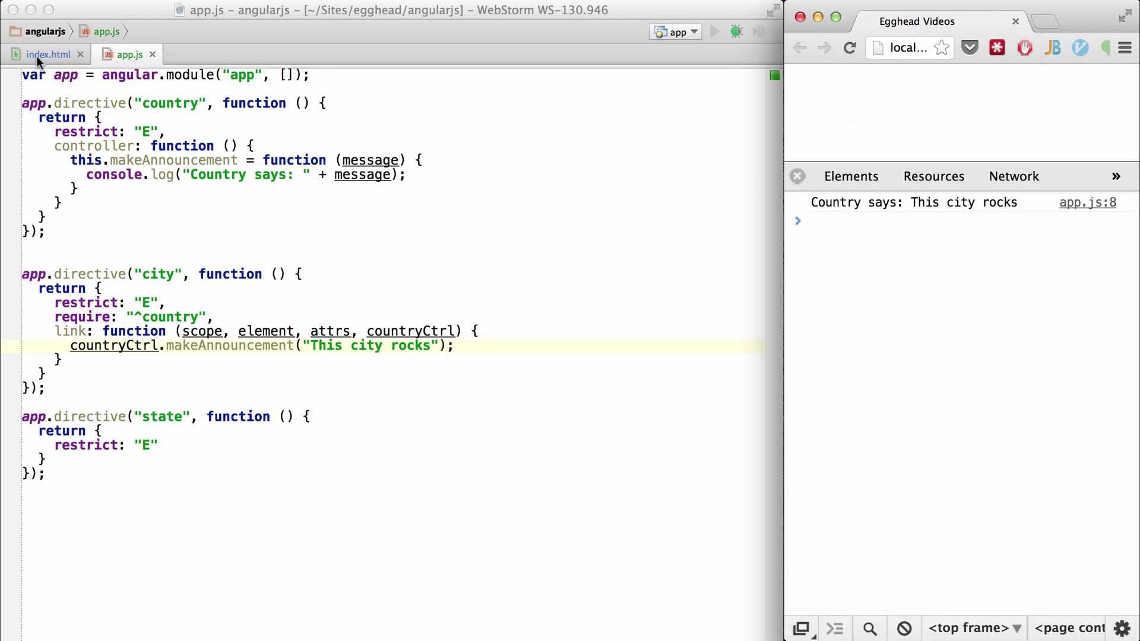
- Review index.html nesting city inside state inside country, then return to app.js
left_click(46, 54)
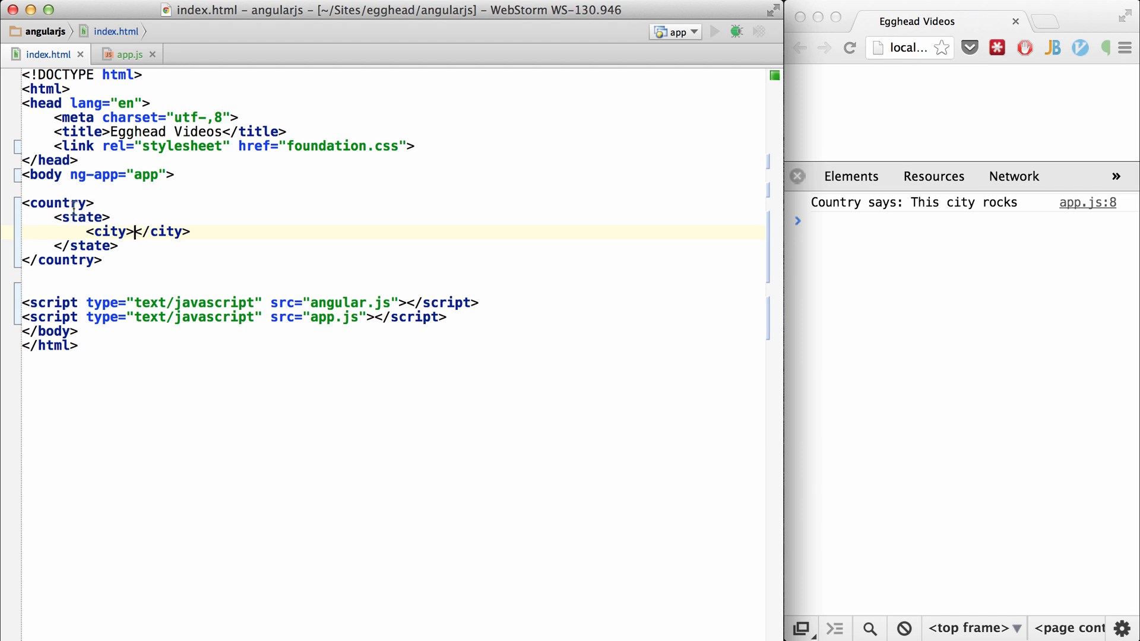
left_click(127, 53)
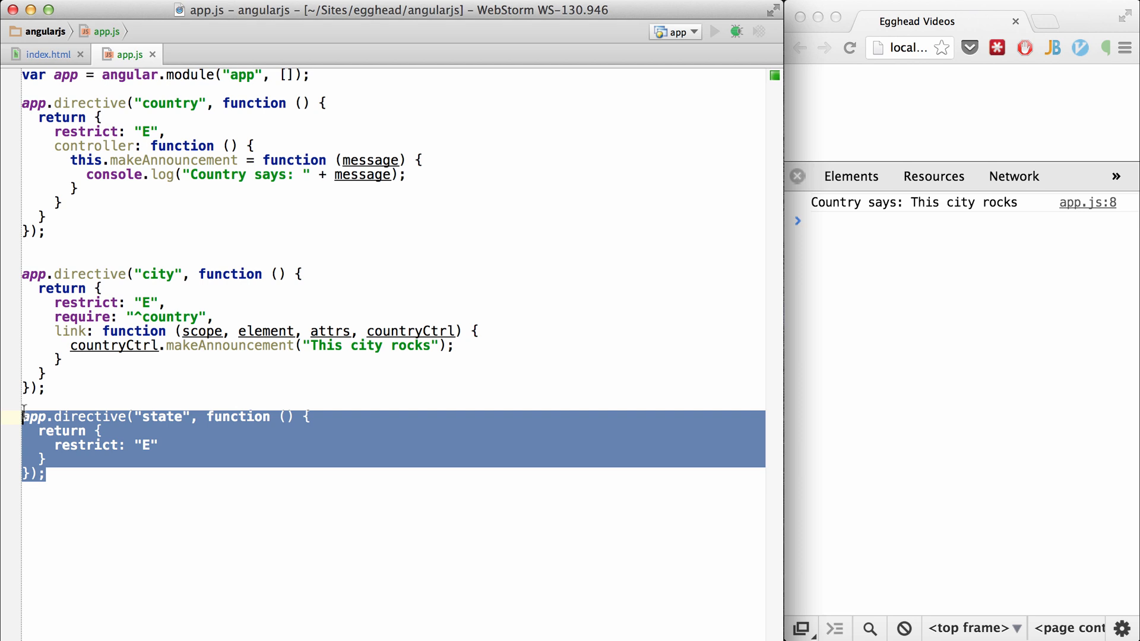
- Move state above city and give it a controller with a makeLaw(law) function
key("Delete")
type(",")
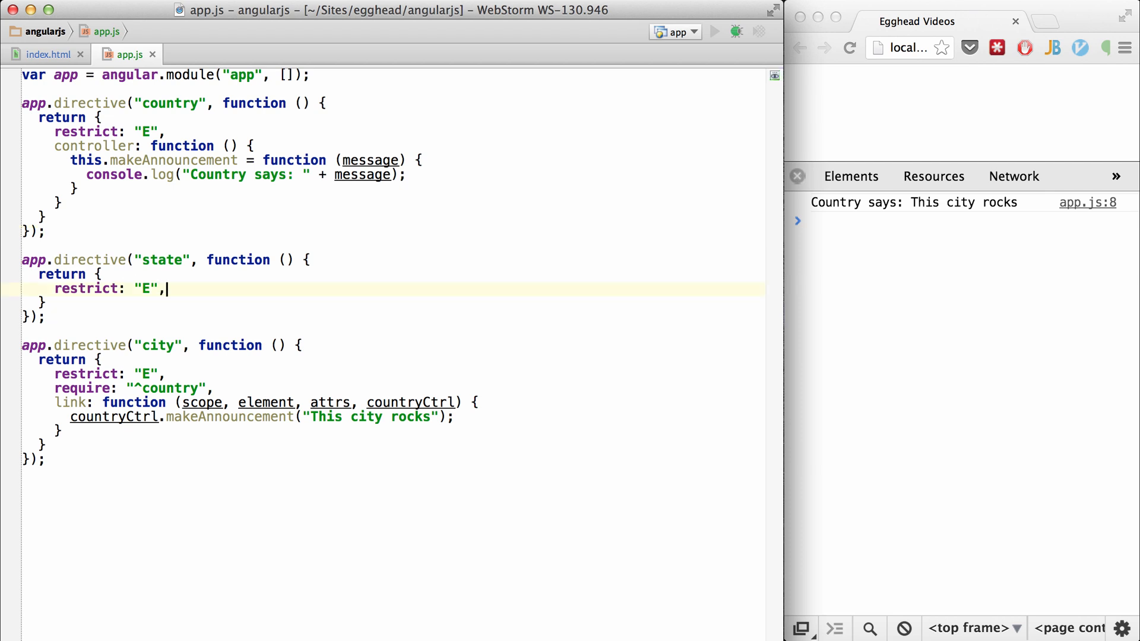
type("controller: function () {")
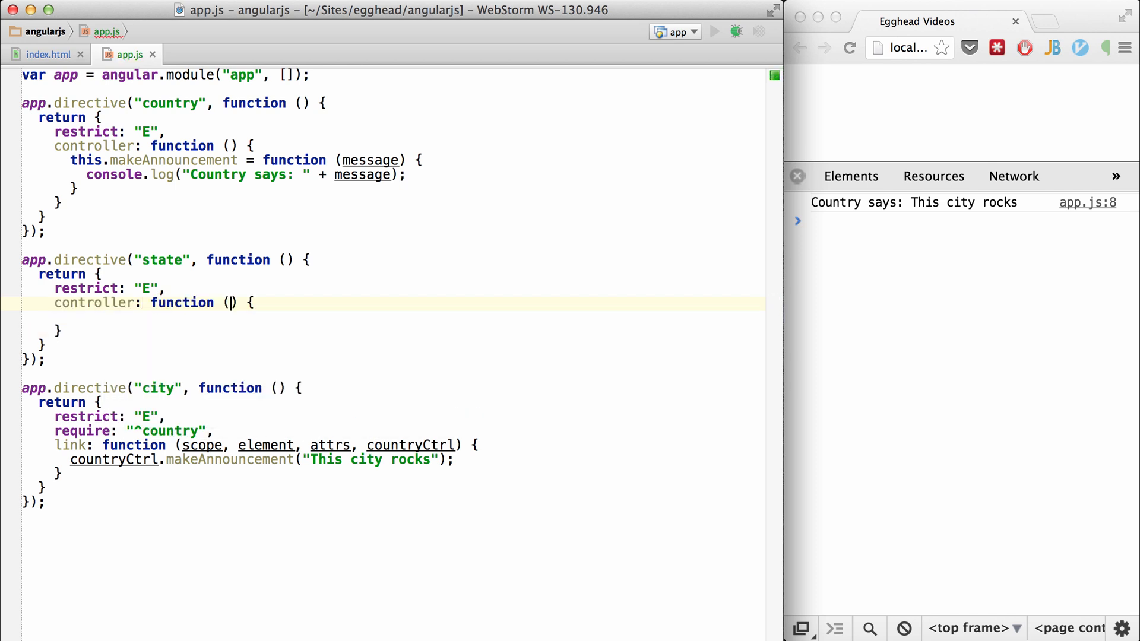
type("this.makw")
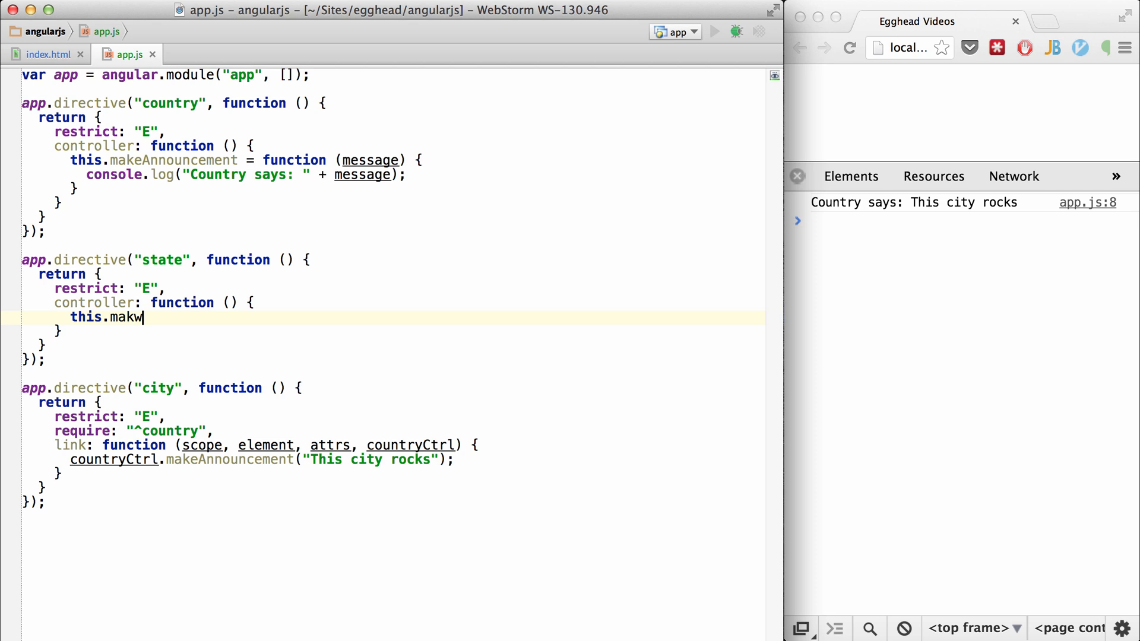
type("eLaw = function () {")
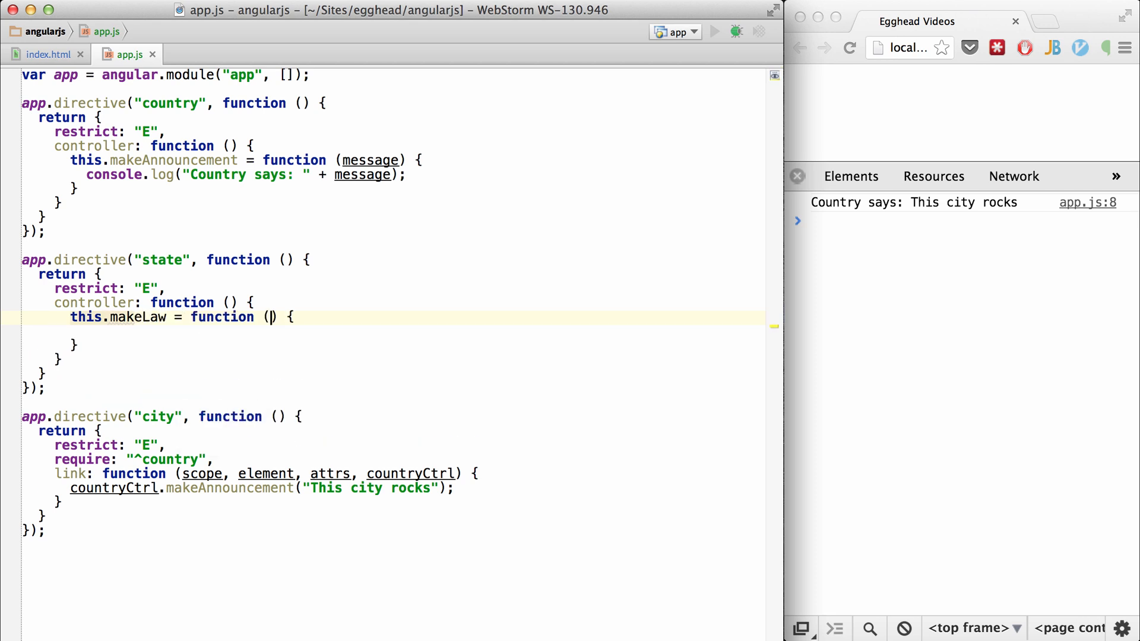
type("law")
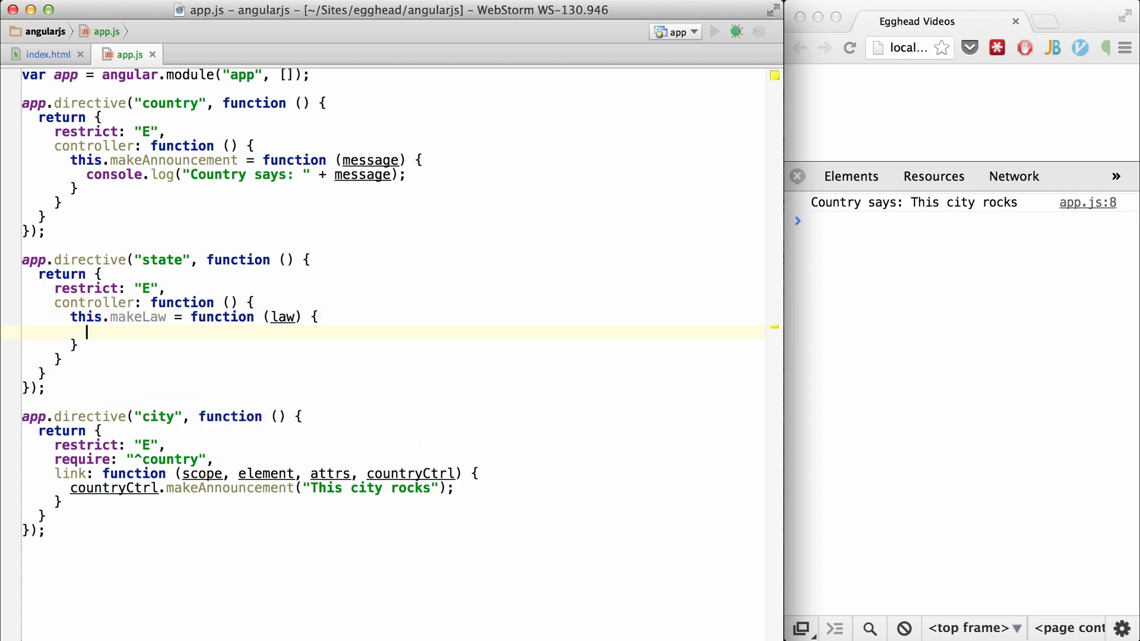
- Make makeLaw log "Law: " + law to the console
type("console.log(")
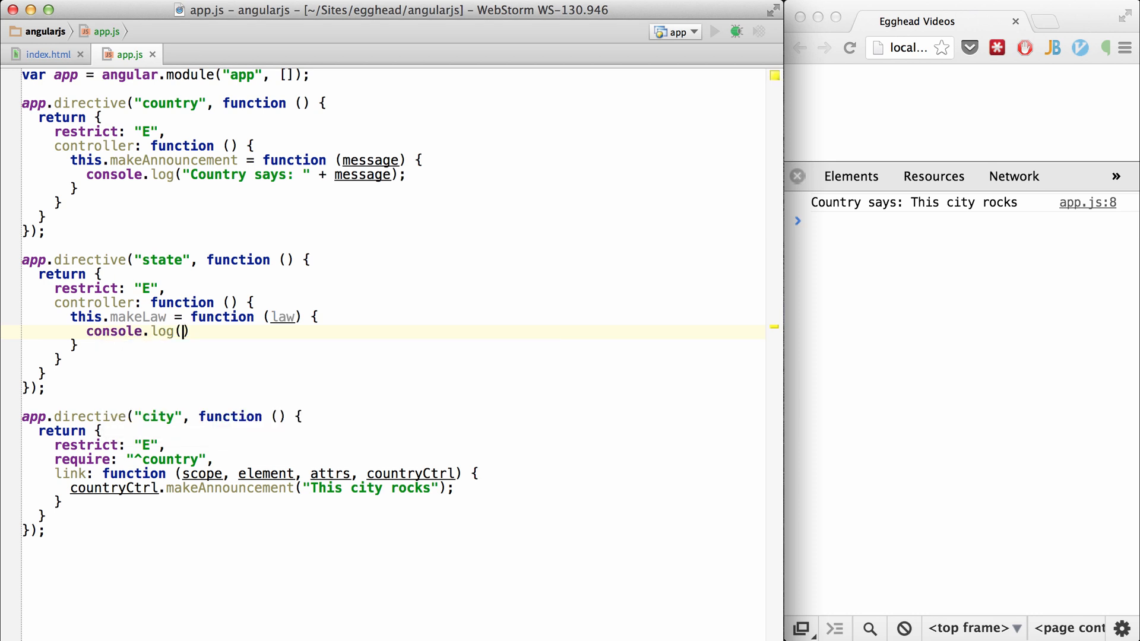
type("\"Law: \"")
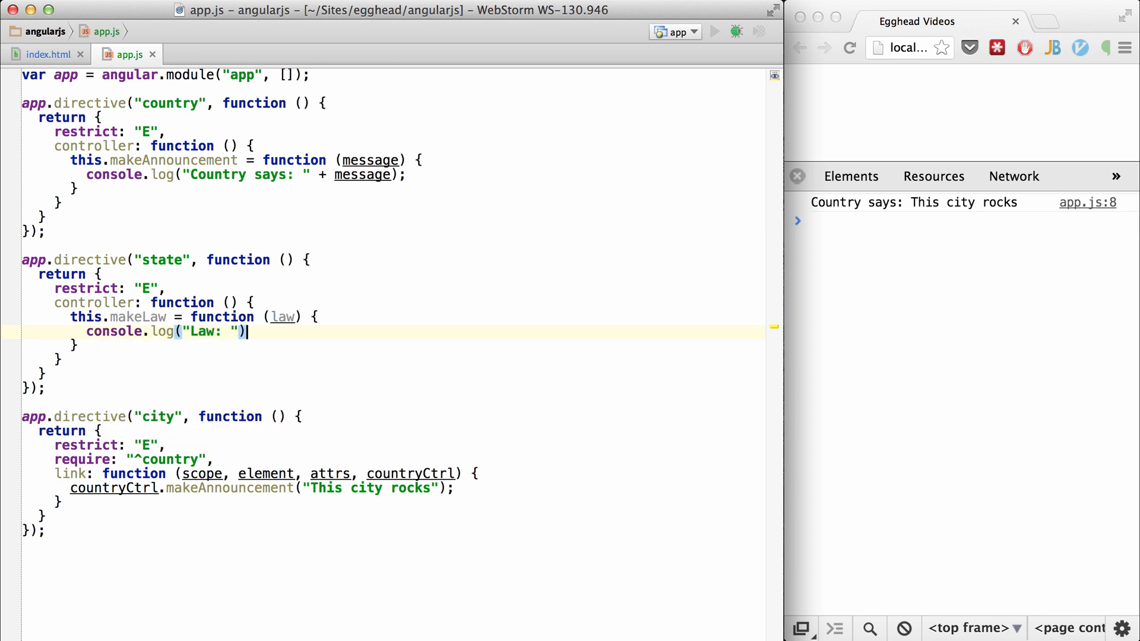
type("+ l")
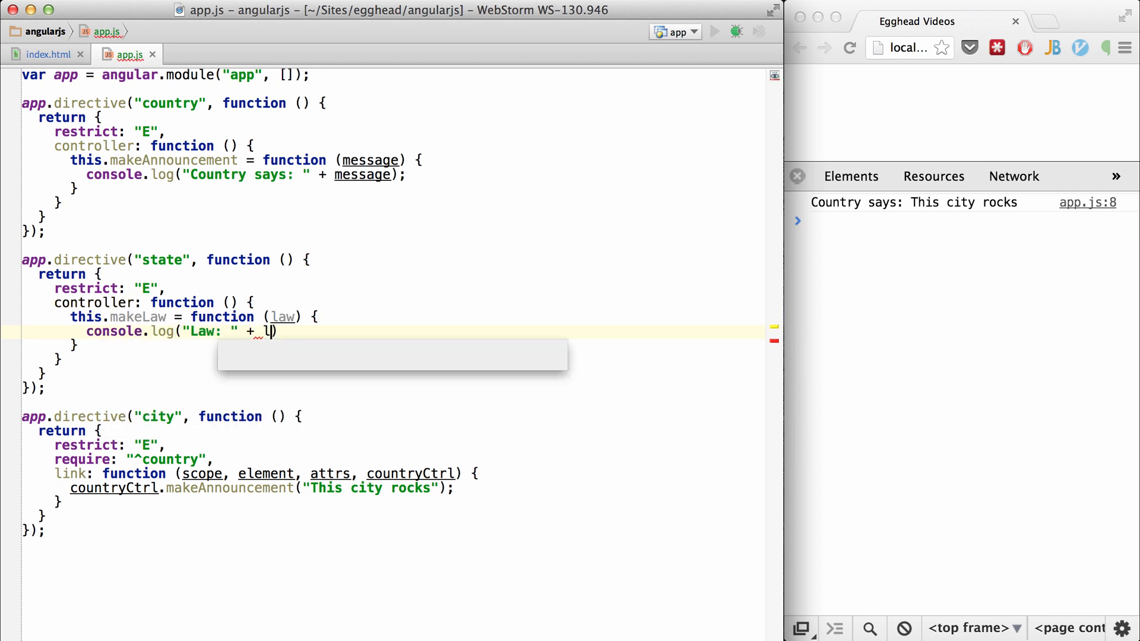
type("aw);")
left_click(263, 488)
type("stateCtrl.makeLaw(\"Jump higher")
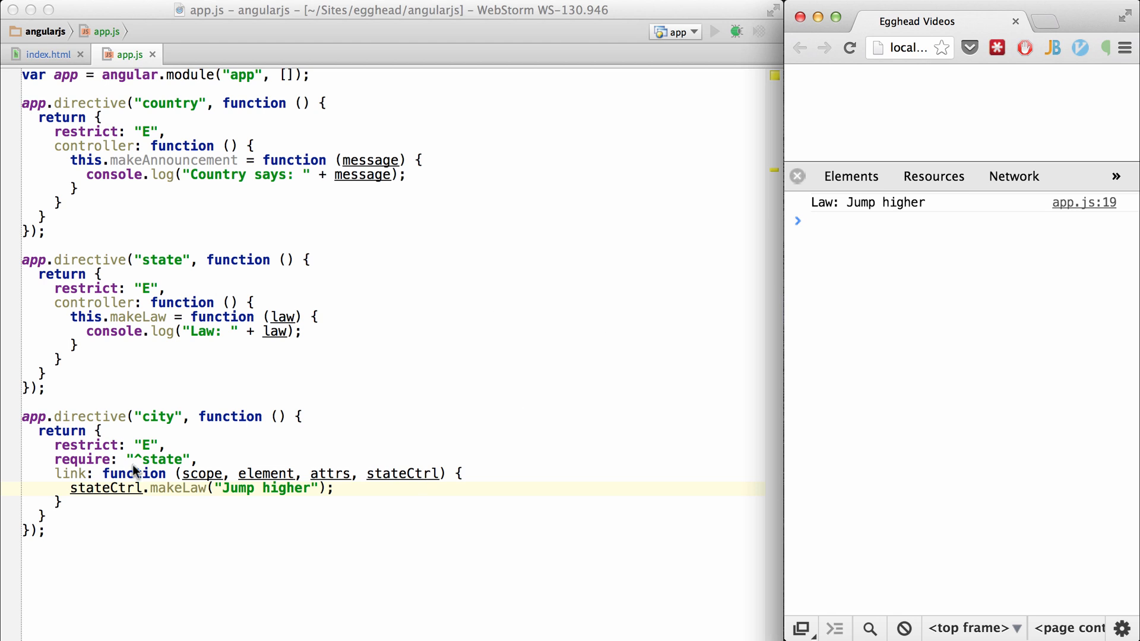
mouse_move(200, 393)
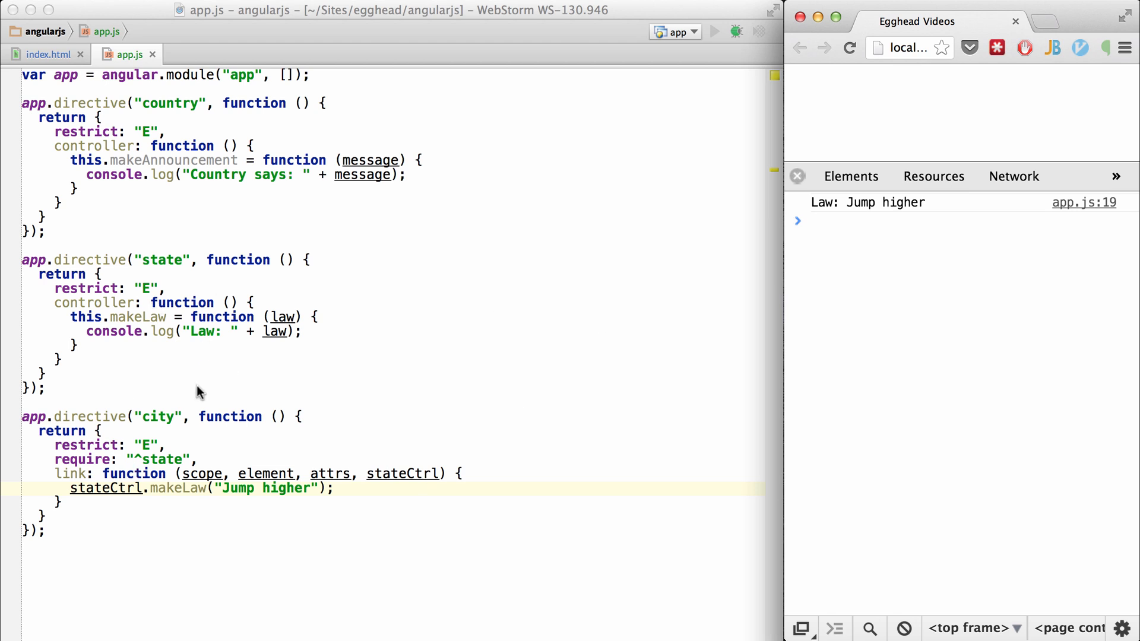
mouse_move(138, 455)
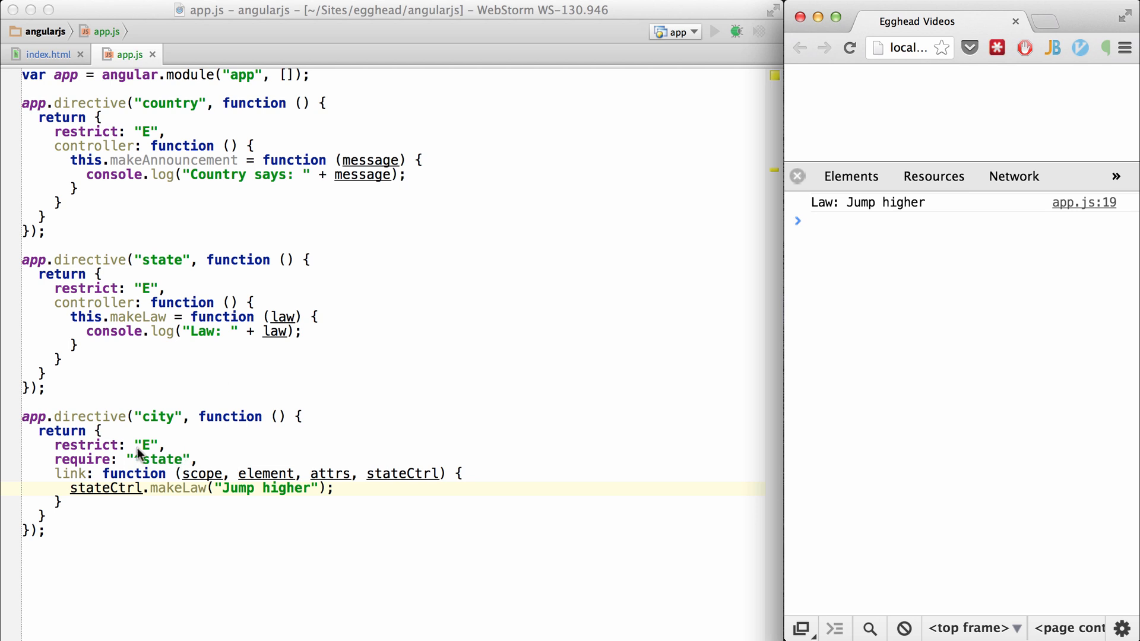
- Change city's require to ["^country","^state"] with a ctrls parameter and ctrls[1].makeLaw
type("^")
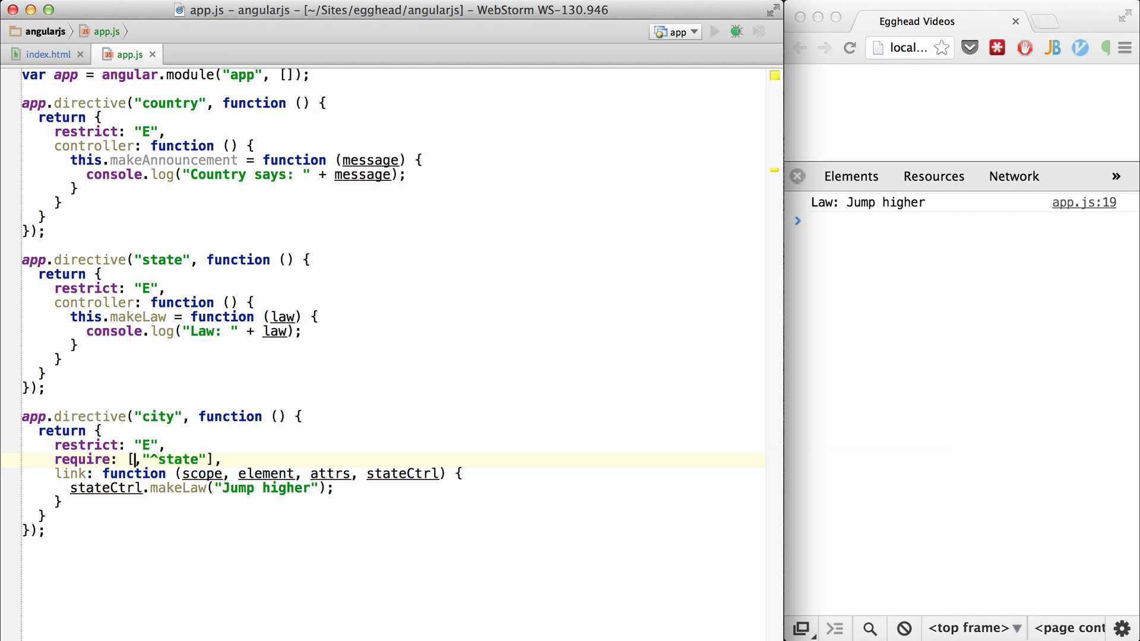
type("\"^country\"")
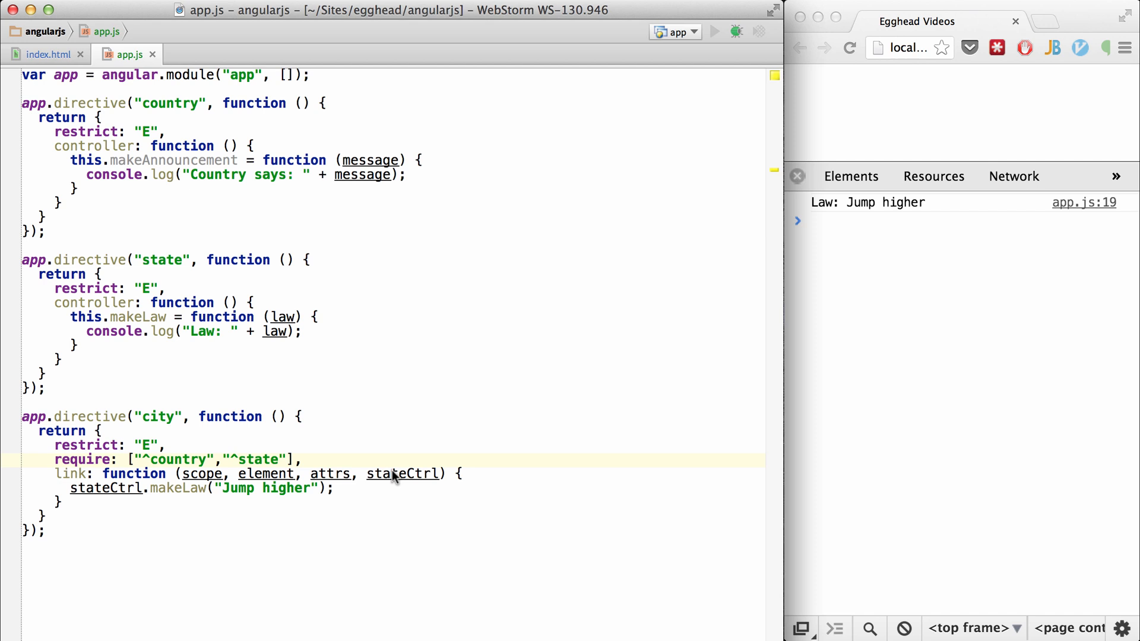
double_click(402, 473)
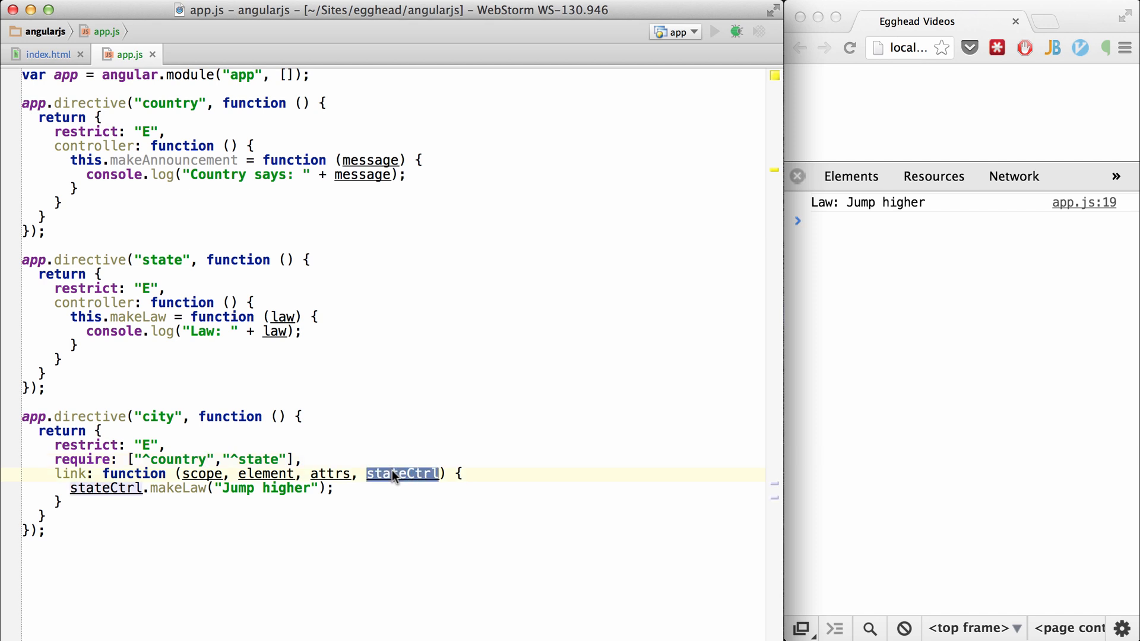
type("ctrls")
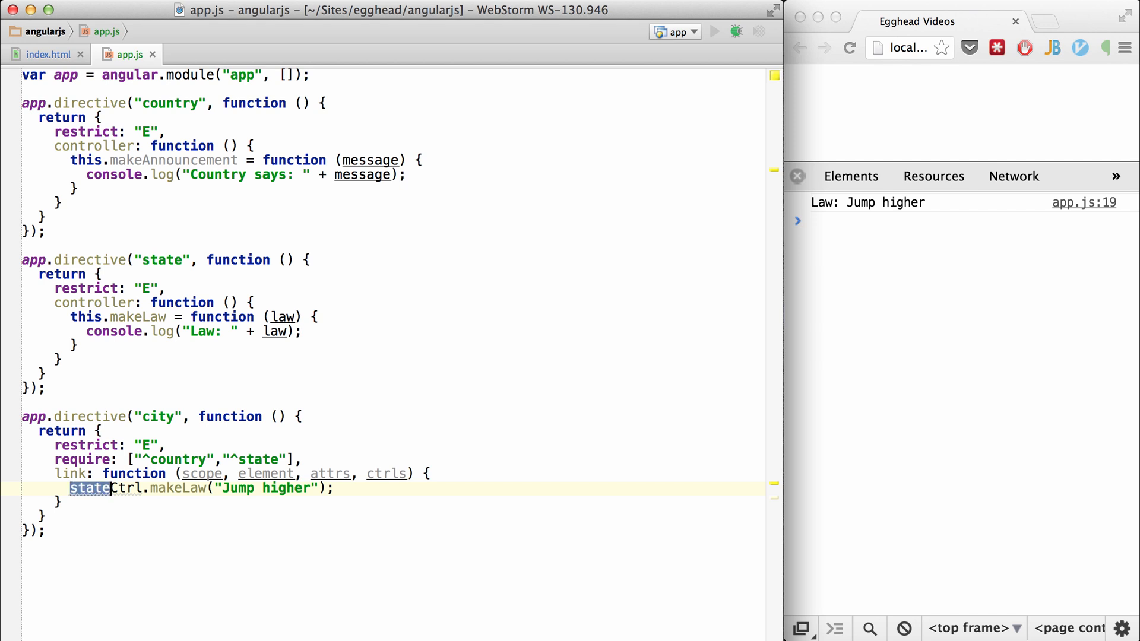
double_click(104, 488)
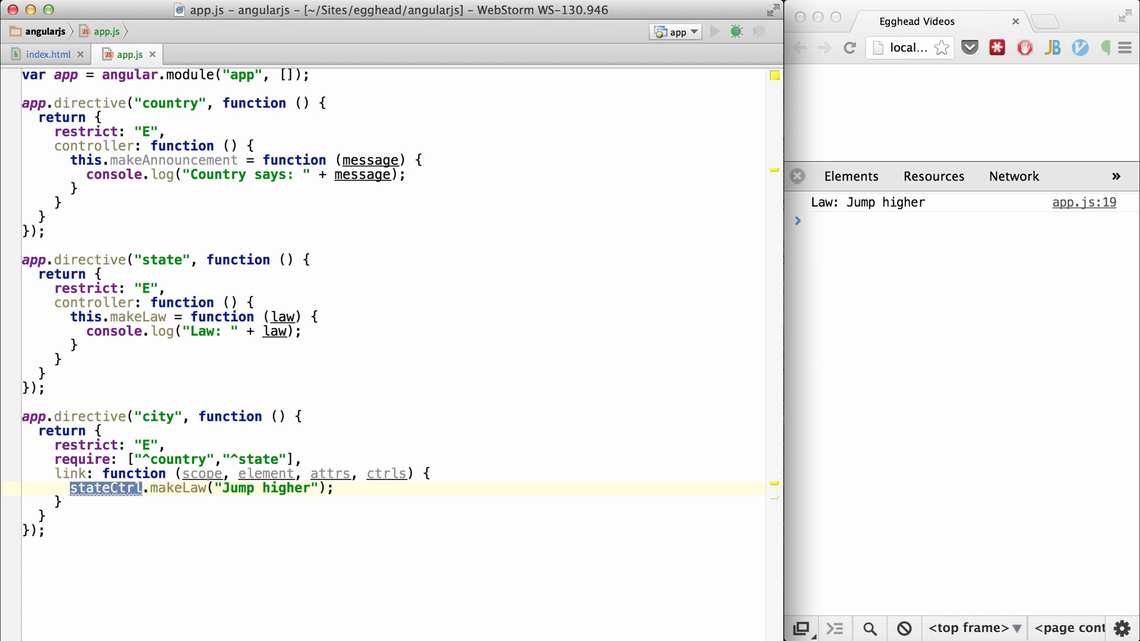
left_click(134, 459)
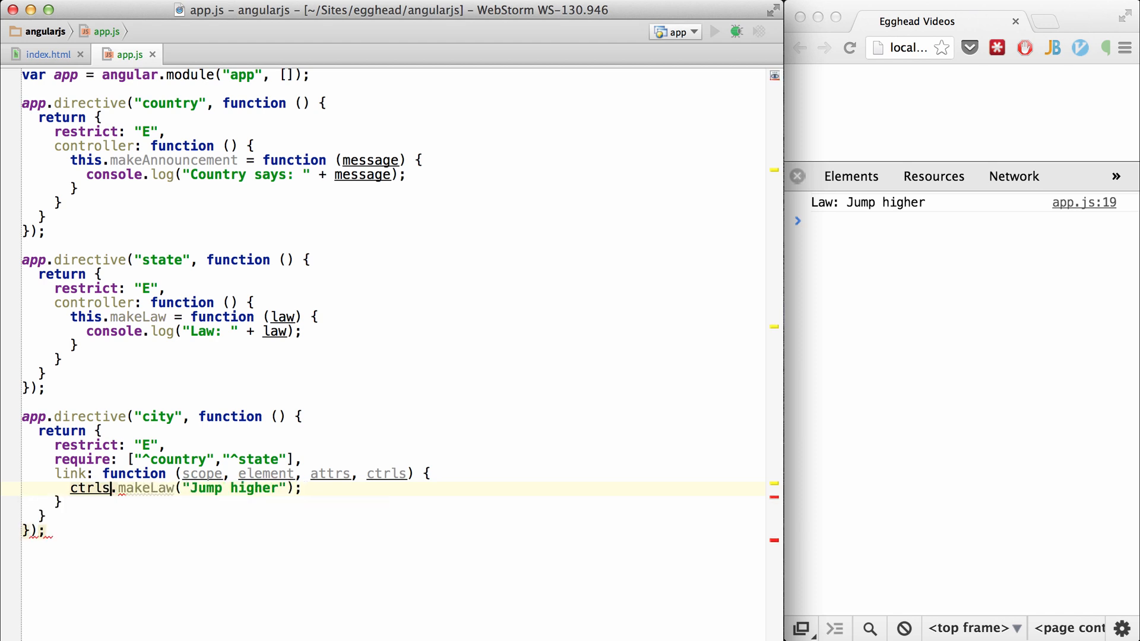
type("[1].makeLaw(\"Jump higher\");")
type("[0")
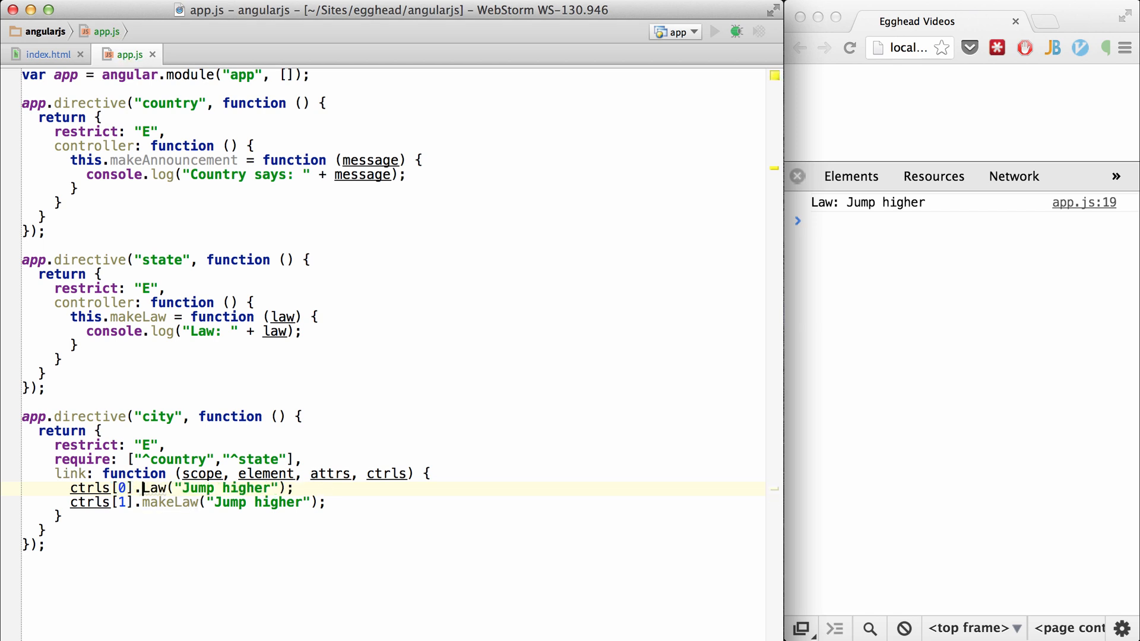
- Add ctrls[0].makeAnnouncement("from city") and reload Chrome to see both console messages
type("makeAnnouncement")
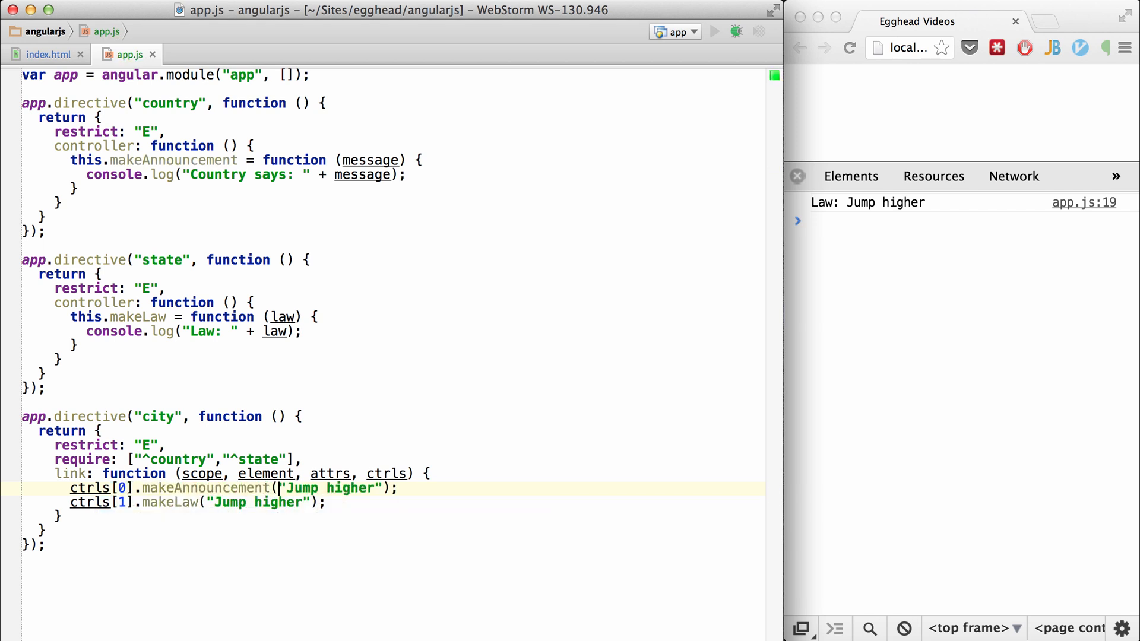
type("fro")
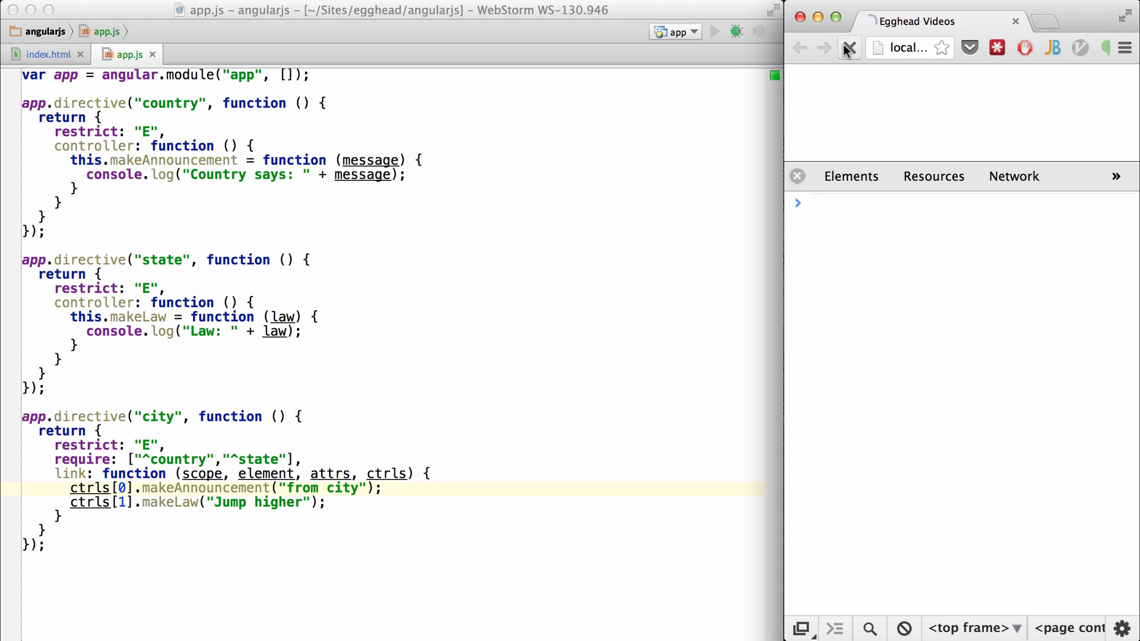
left_click(847, 48)
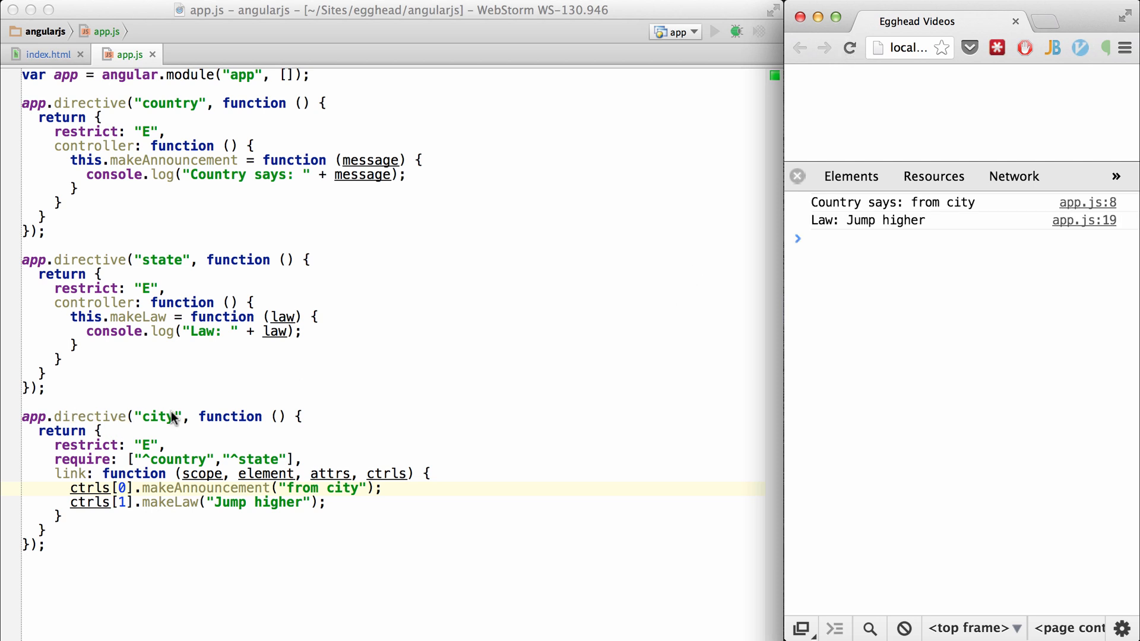
double_click(170, 103)
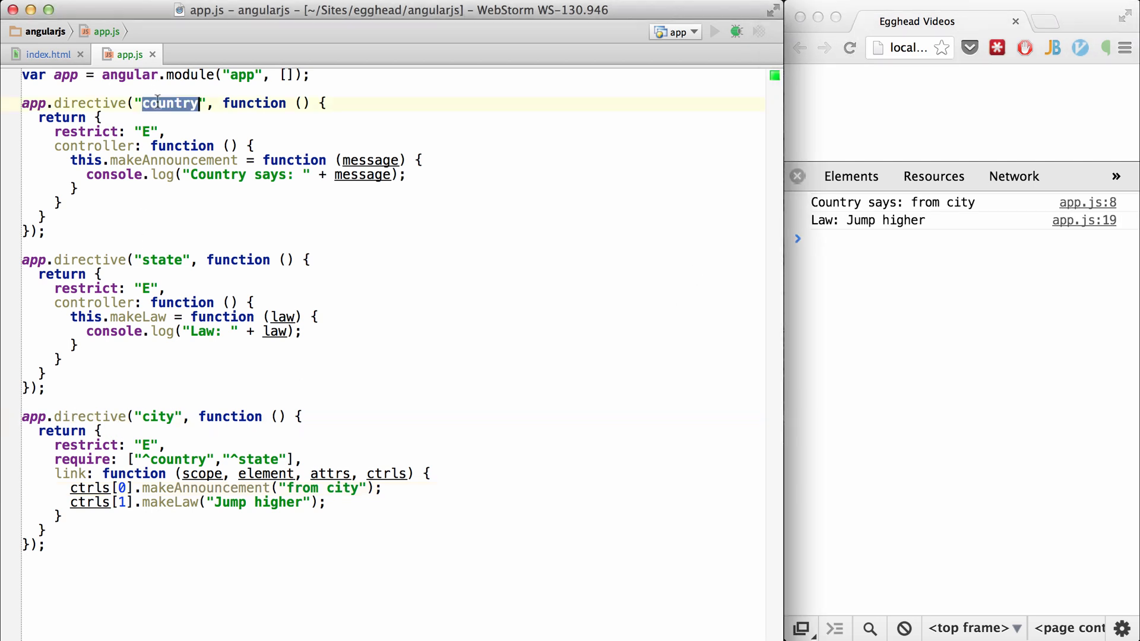
left_click(209, 502)
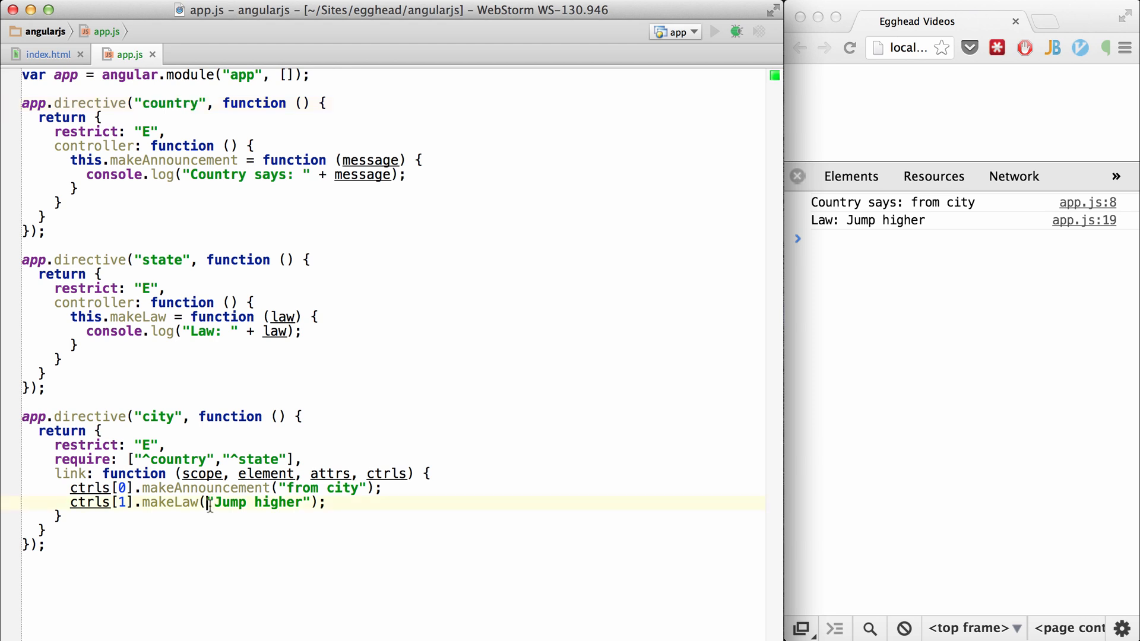
left_click(154, 316)
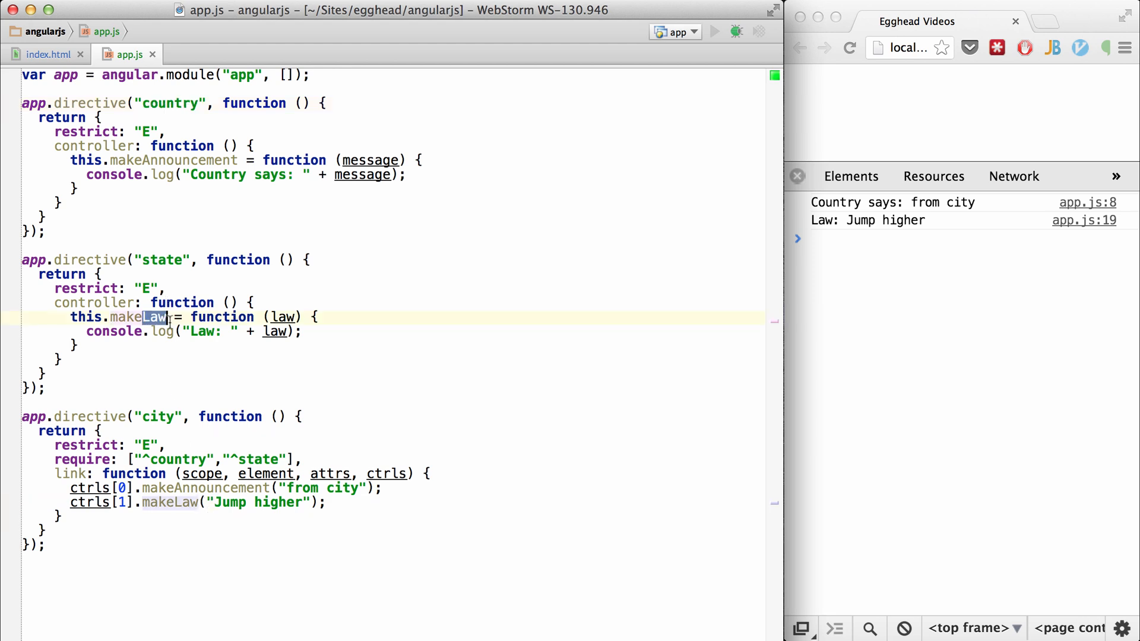
left_click(131, 331)
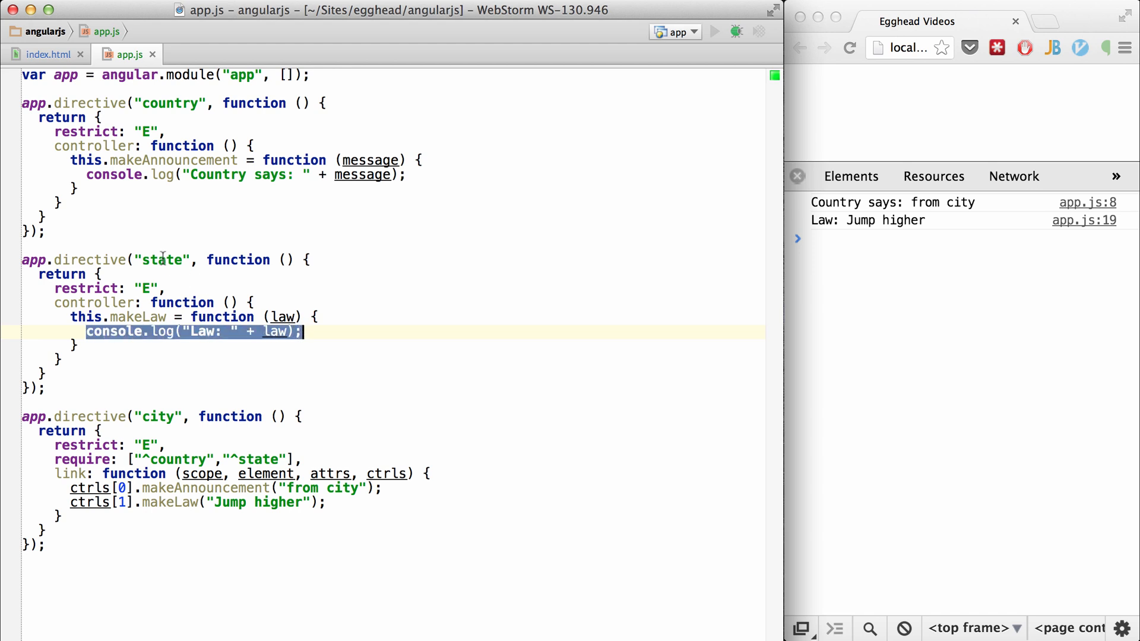
mouse_move(83, 175)
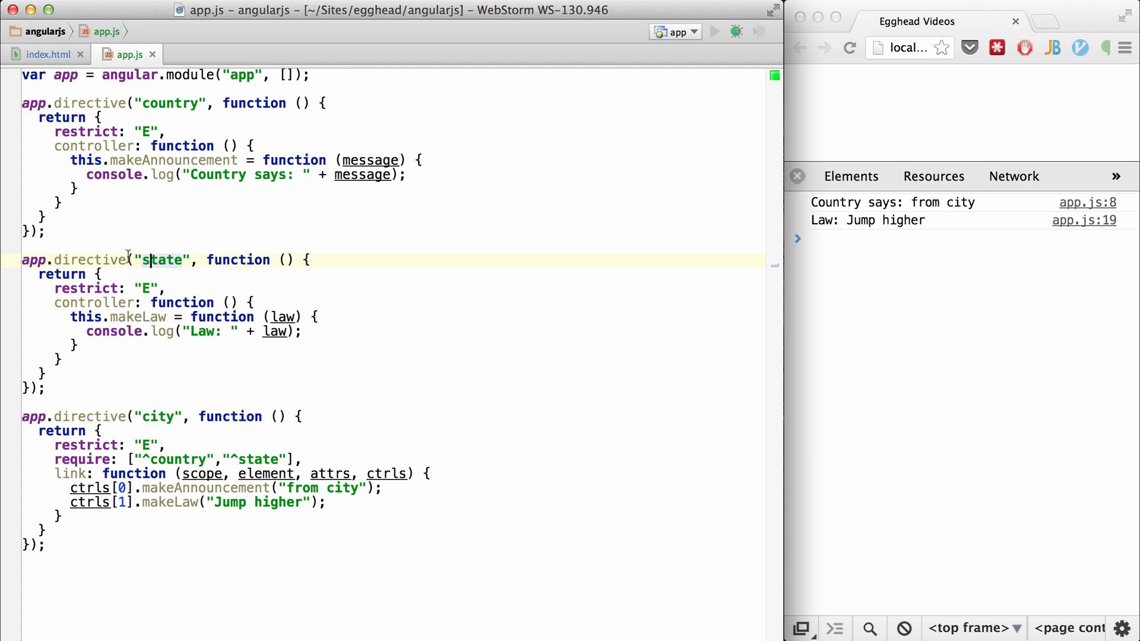
mouse_move(165, 288)
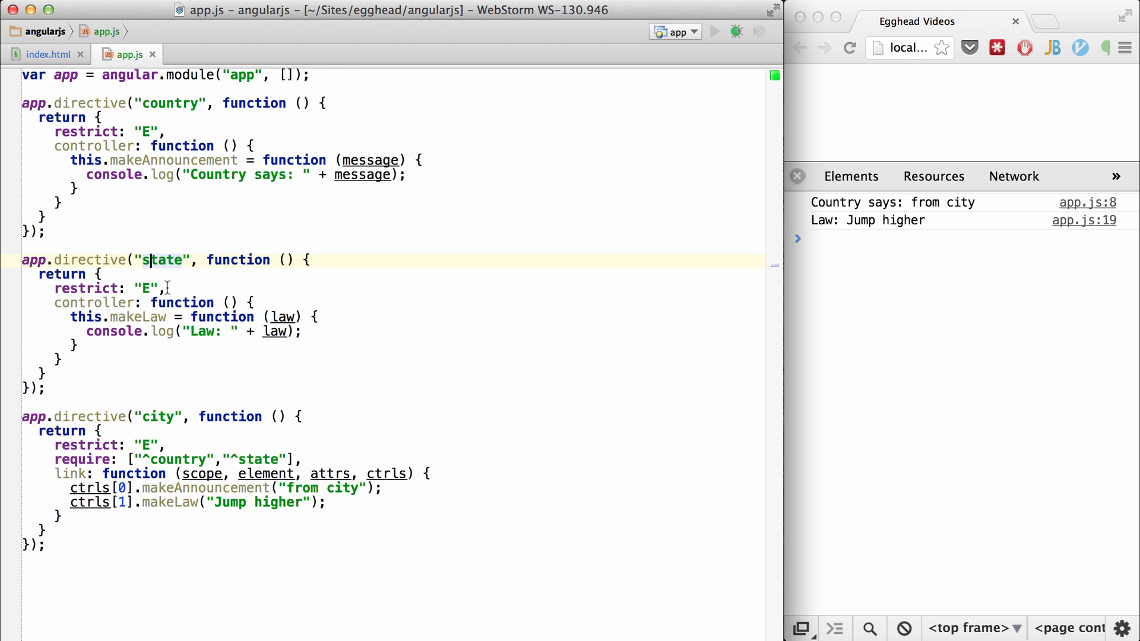
- Give the state directive require:"^country" with an empty link function receiving countryCtrl
type("require:\"\"")
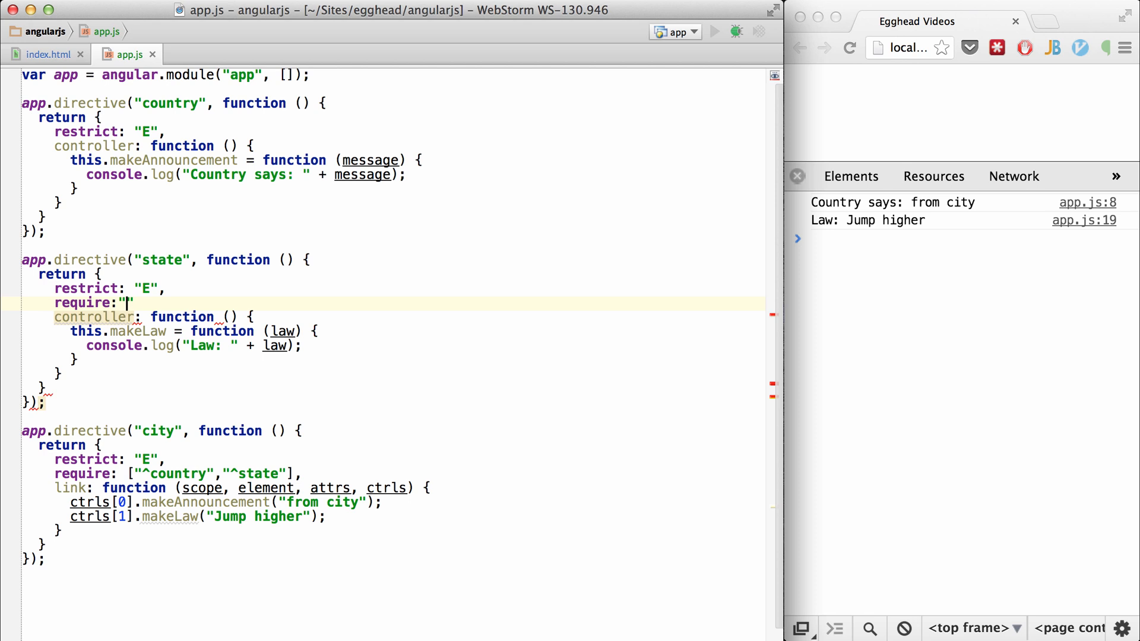
type("^re")
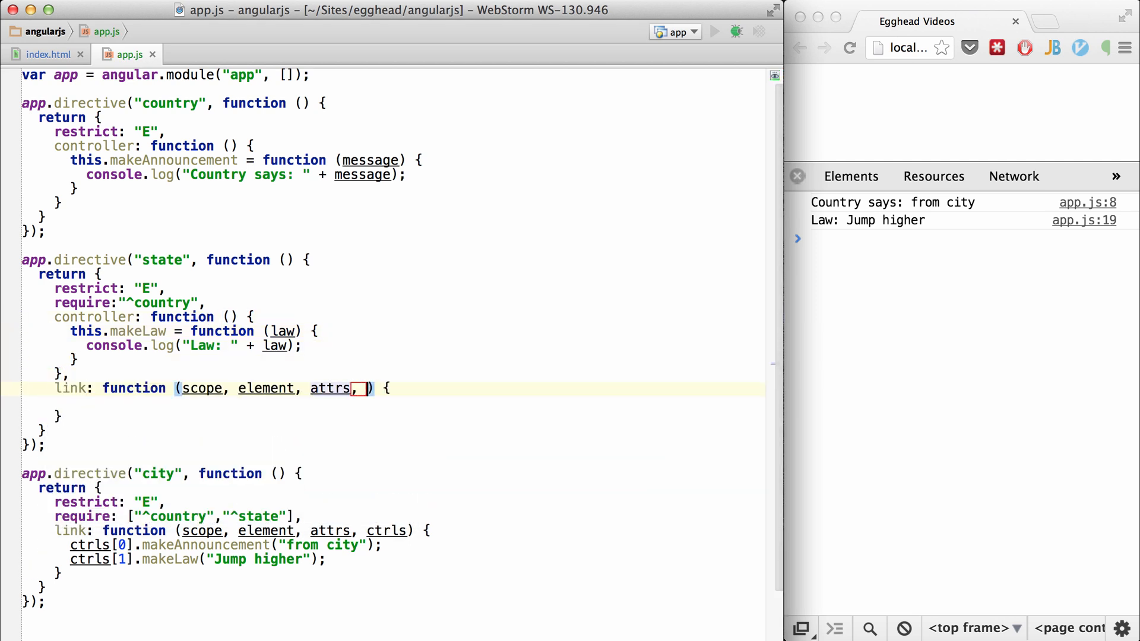
type("countryCtrl")
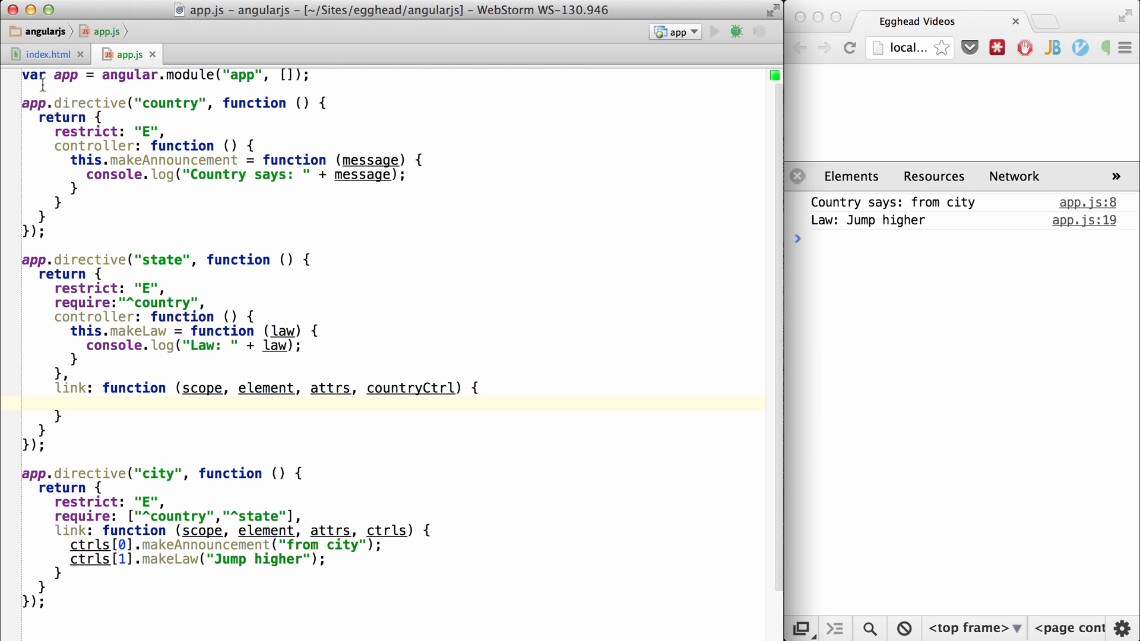
left_click(46, 53)
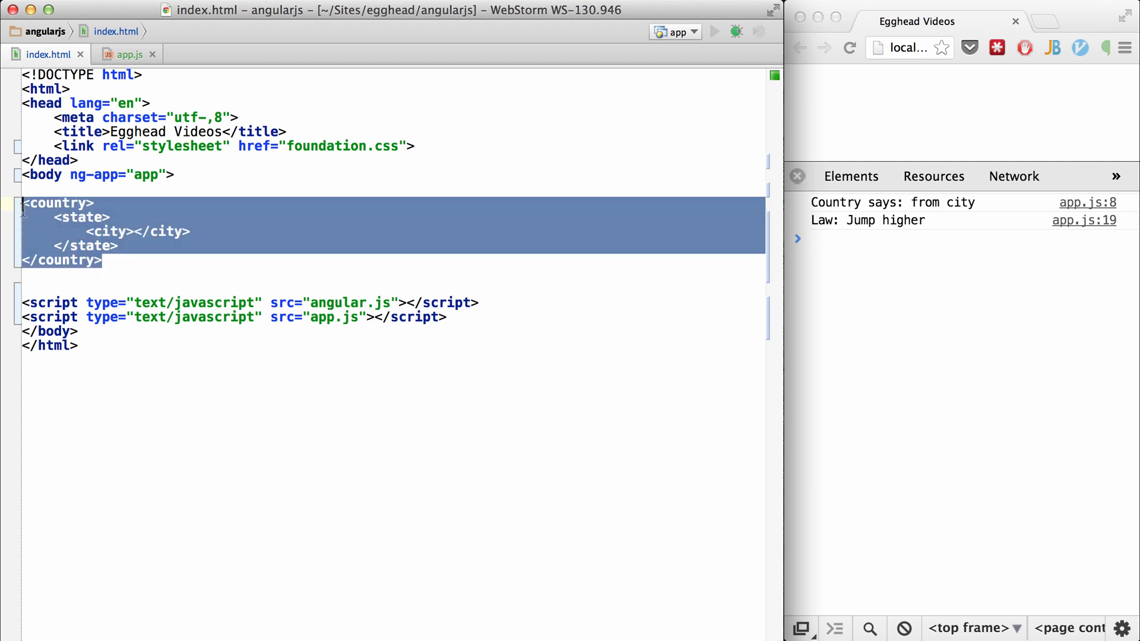
left_click(127, 53)
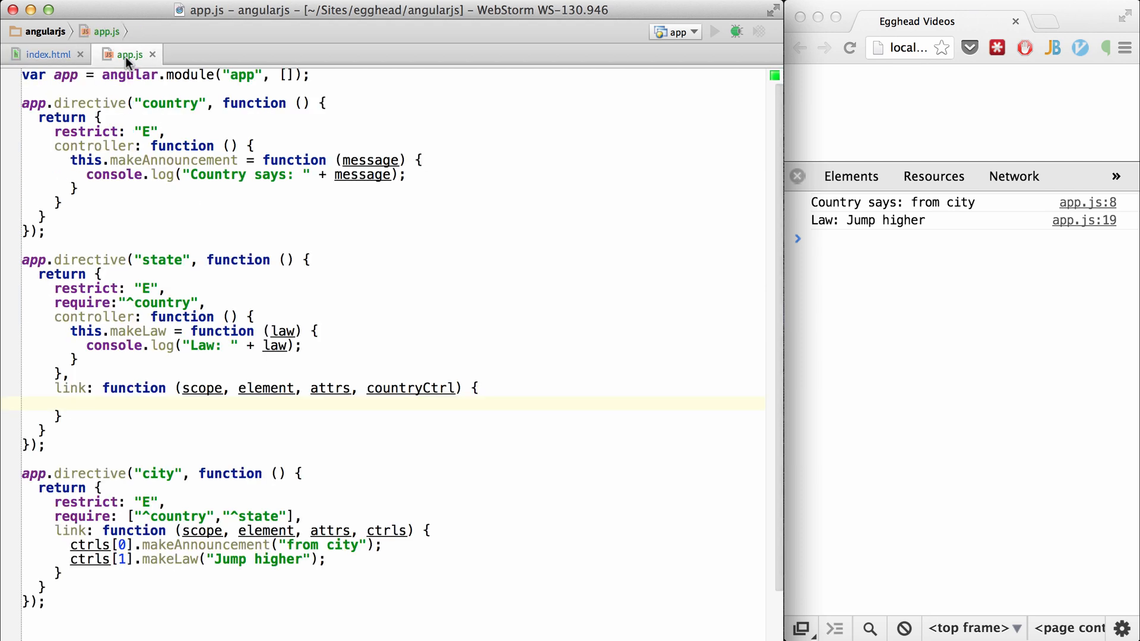
mouse_move(175, 494)
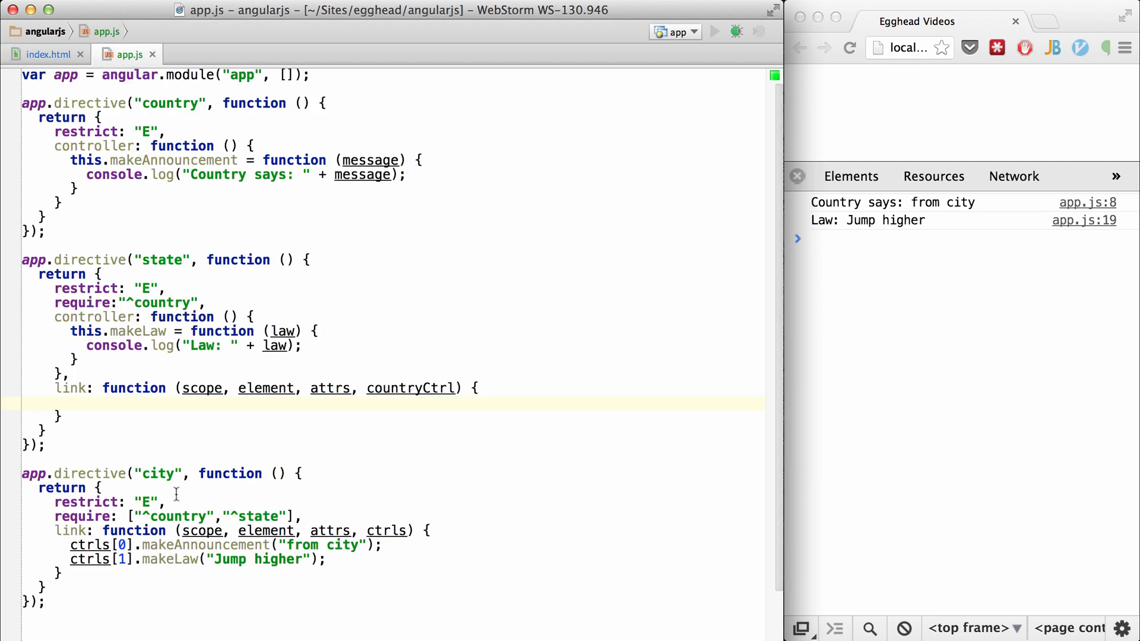